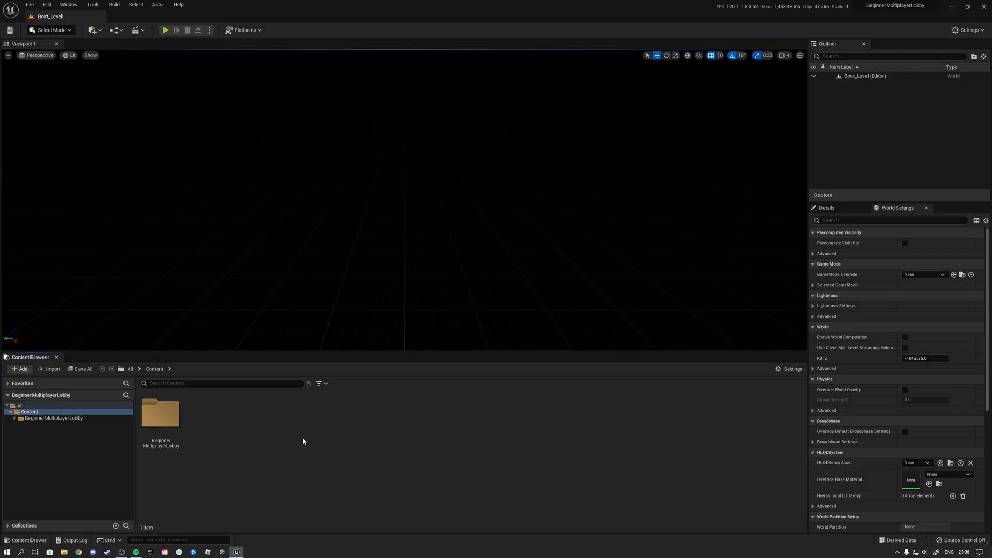
mouse_move(161, 417)
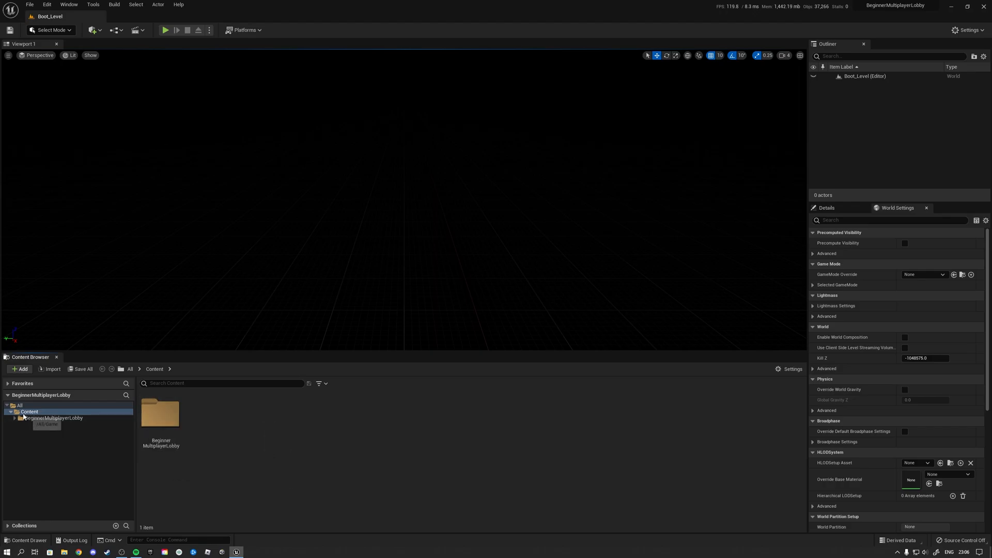
Expand BeginnerMultiplayerLobby and show the Maps folder with Boot_Level, Lobby_Level and MainMenu_Level.
left_click(16, 418)
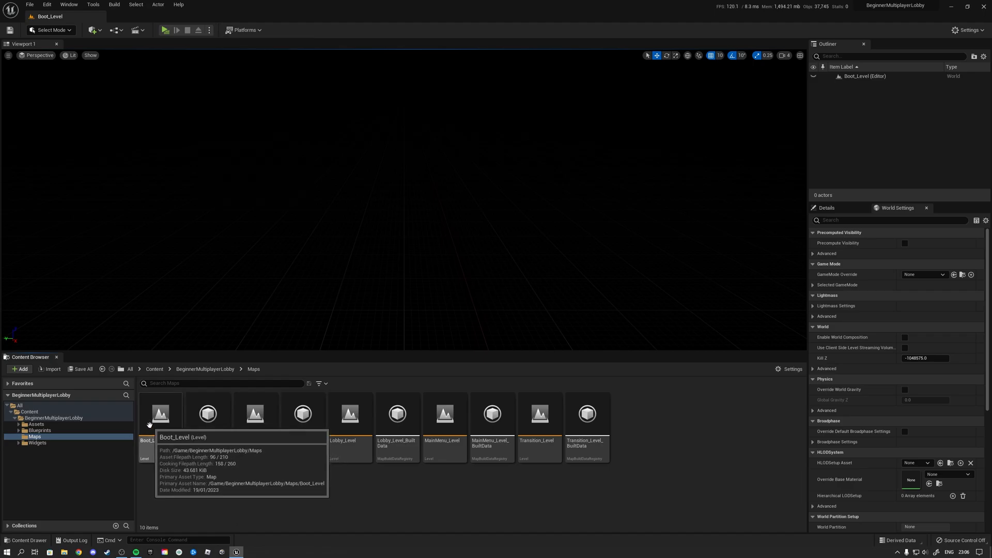
mouse_move(444, 419)
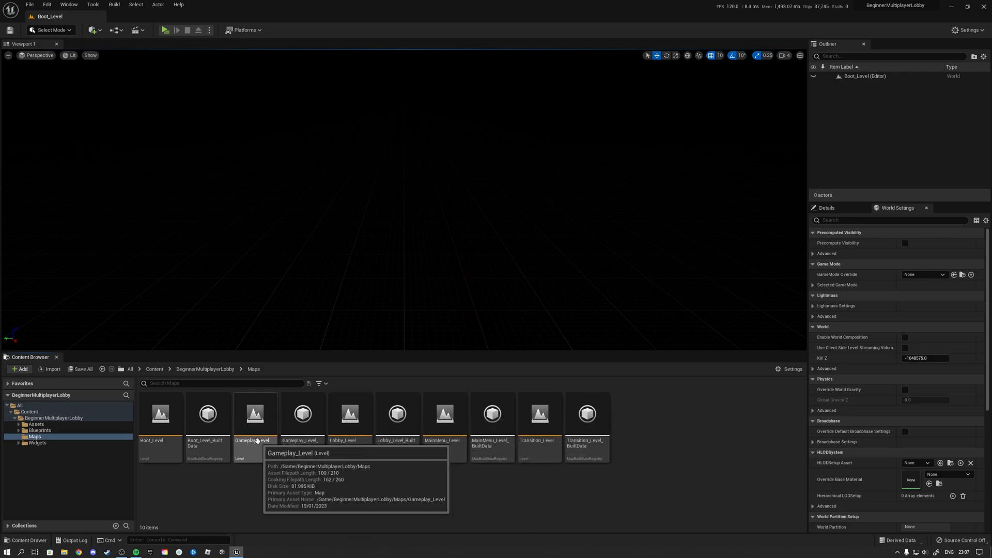
Launch the standalone game preview, view its Settings screen, and return to the main menu.
left_click(166, 30)
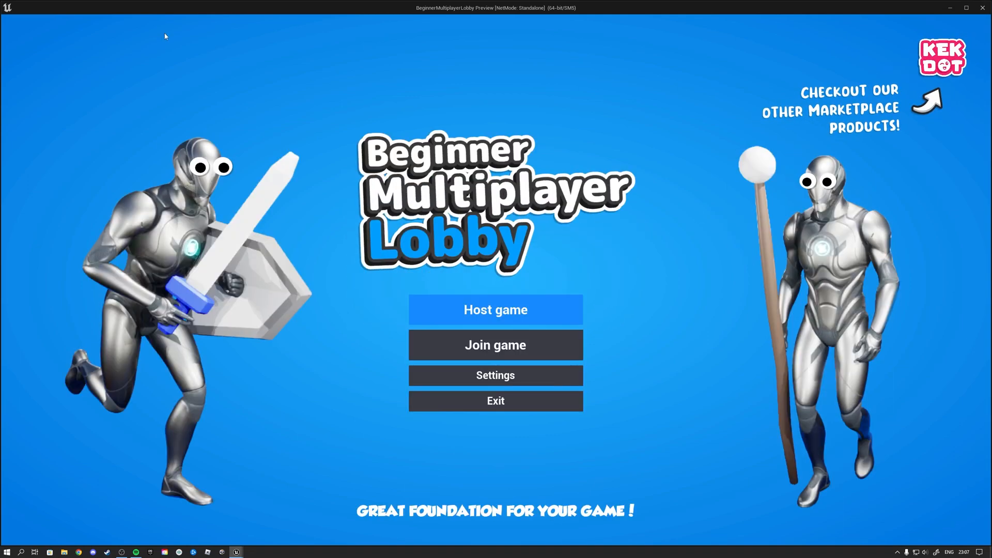
mouse_move(564, 186)
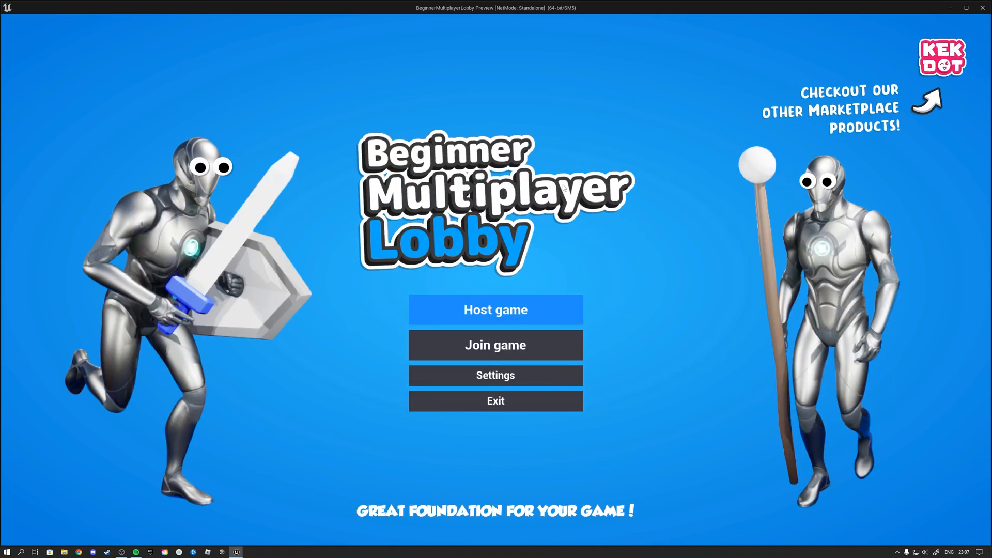
mouse_move(654, 286)
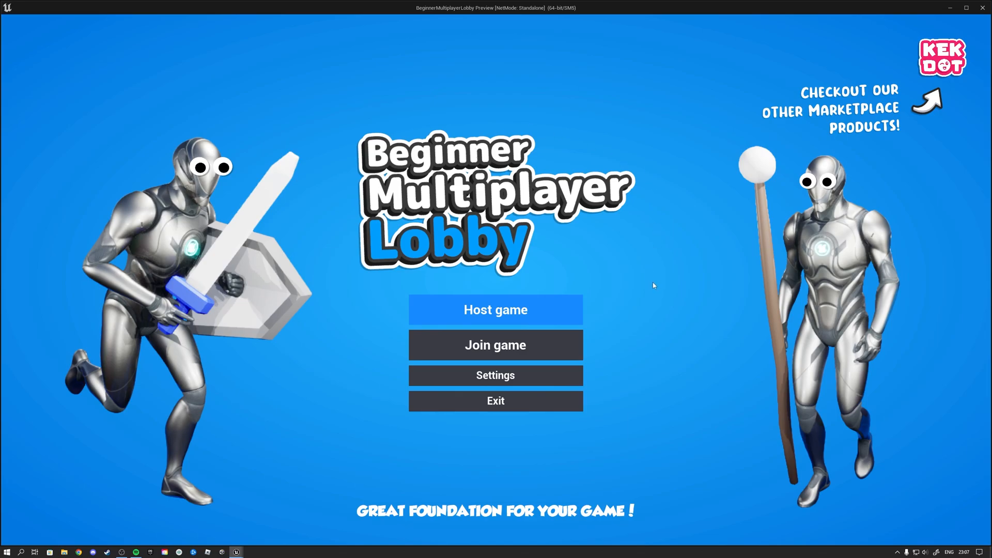
mouse_move(594, 329)
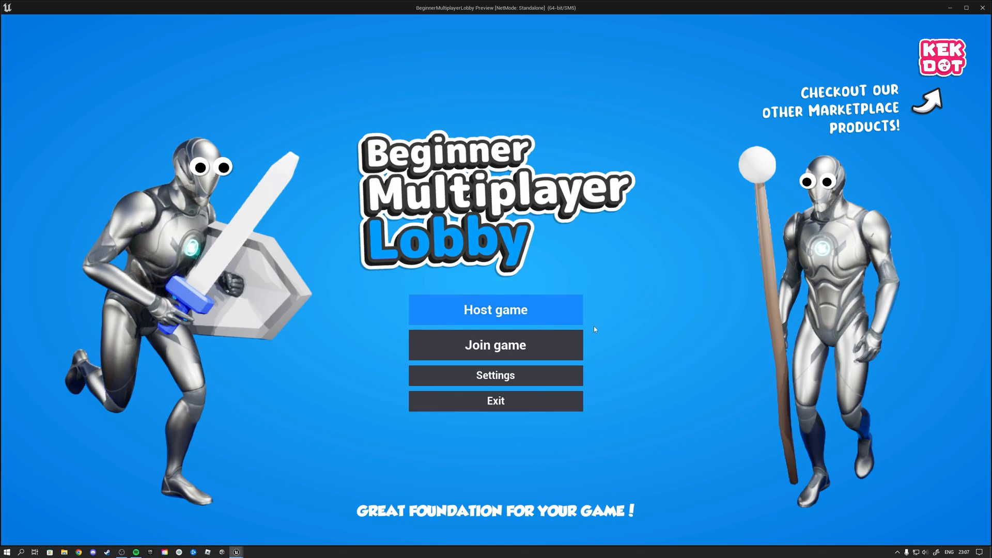
mouse_move(597, 382)
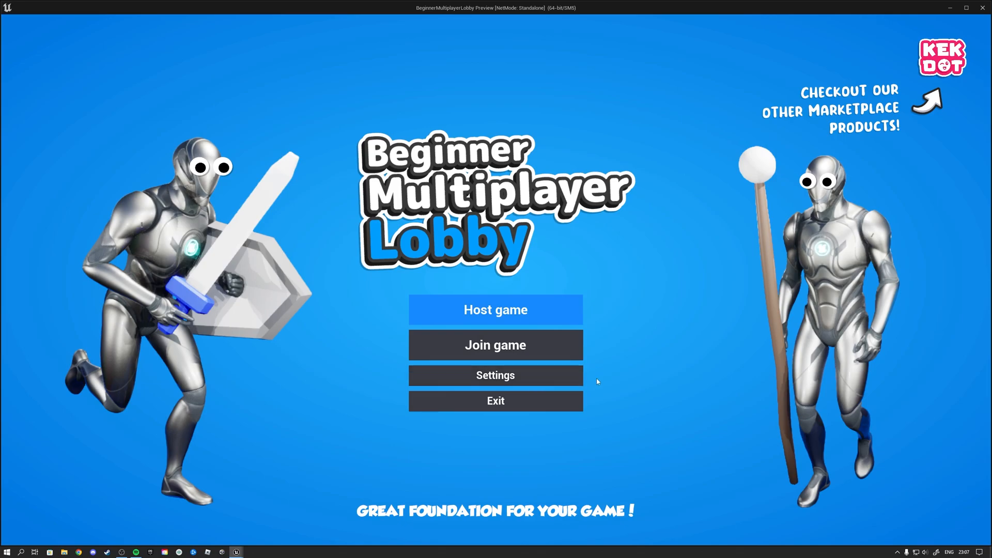
left_click(495, 375)
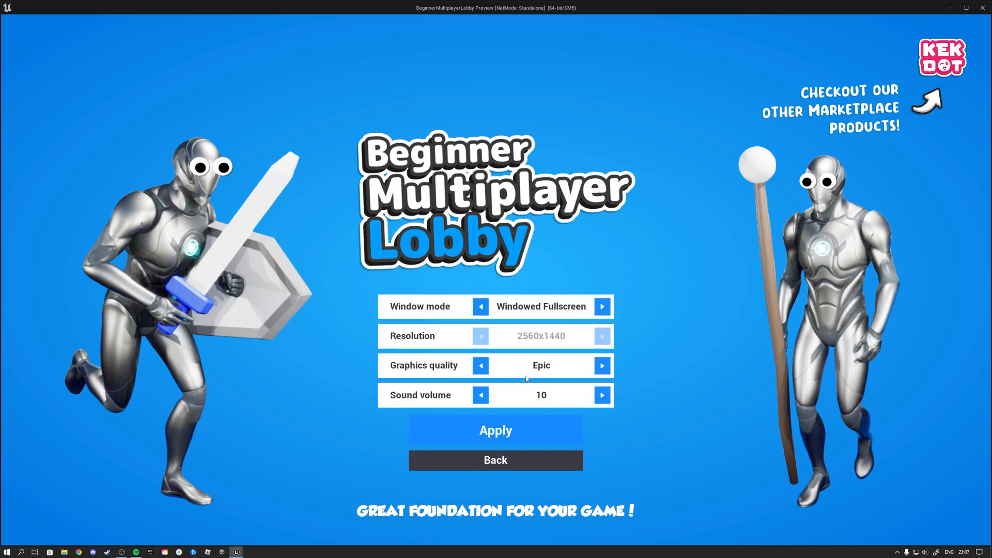
mouse_move(532, 384)
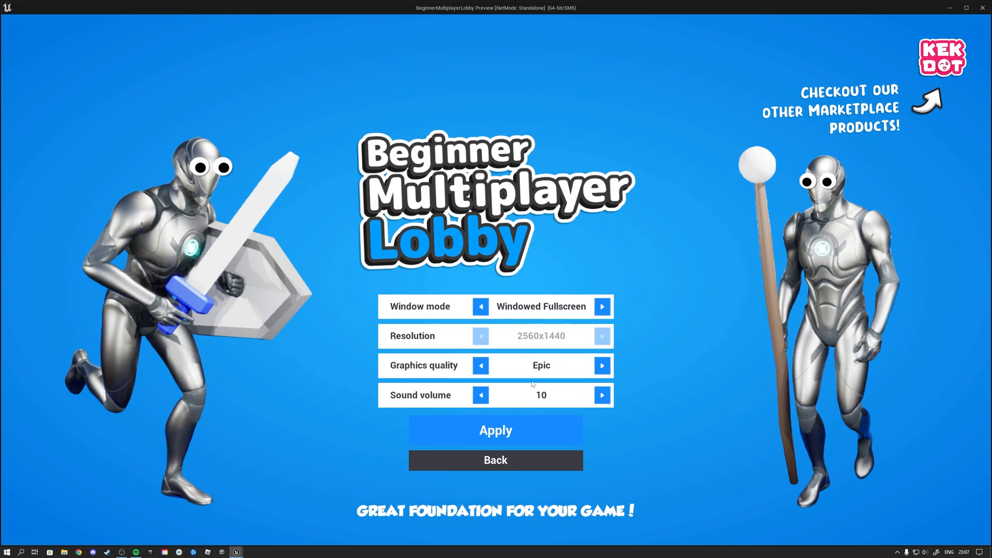
left_click(496, 461)
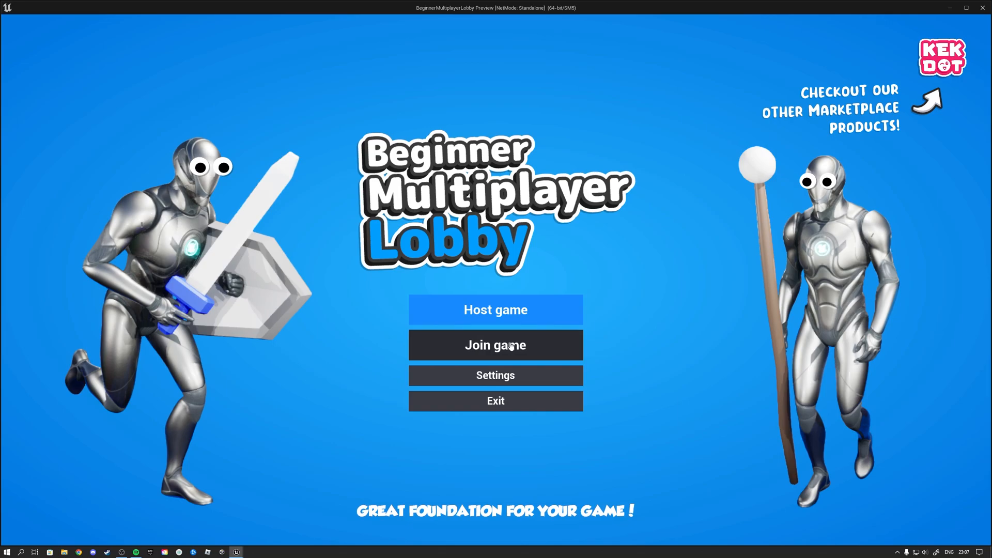
On the host-game screen, raise max players to 8 with an Online connection.
left_click(495, 345)
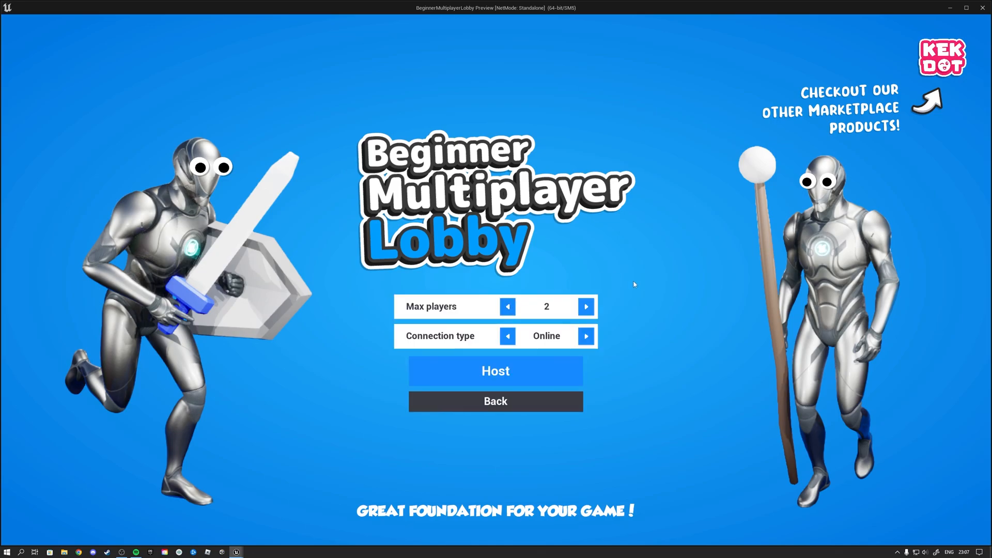
left_click(587, 307)
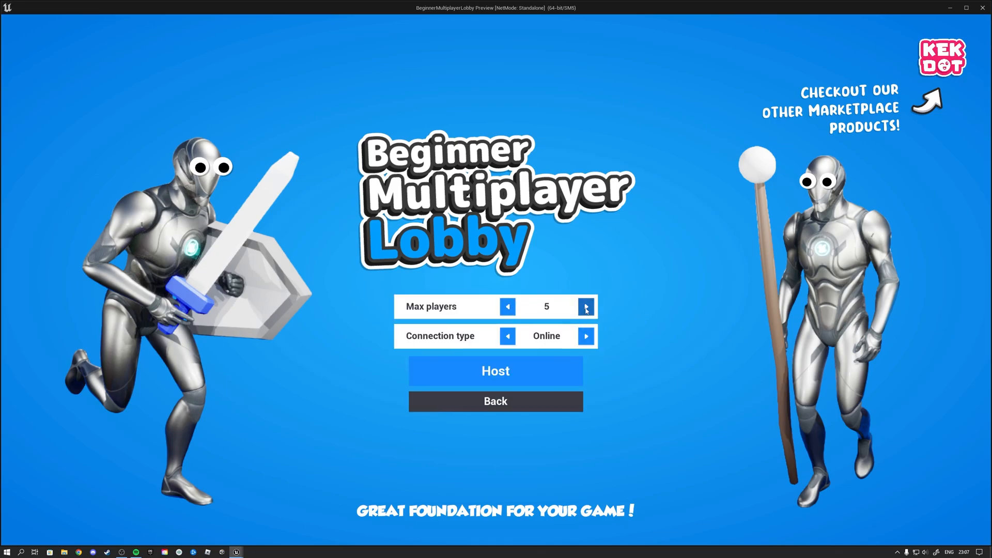
left_click(586, 307)
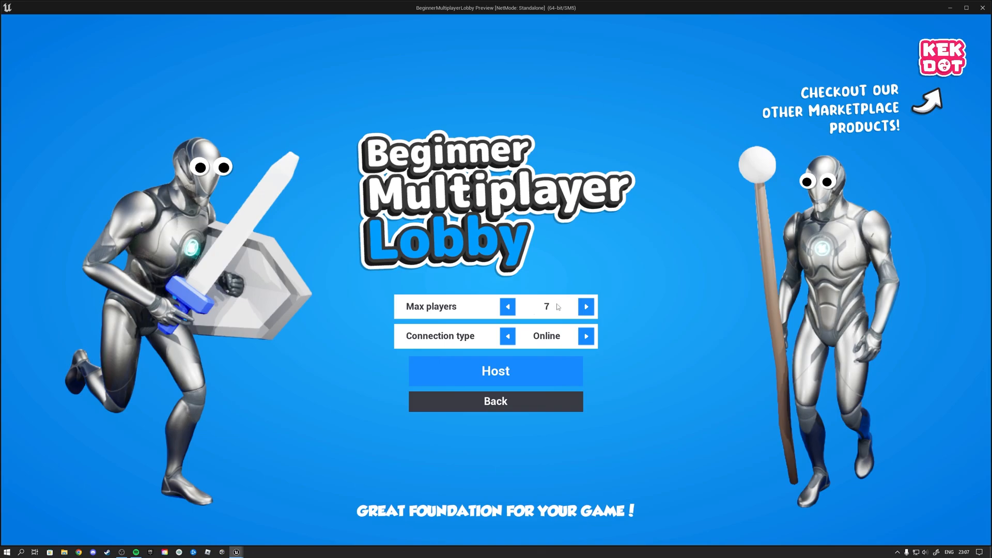
mouse_move(547, 307)
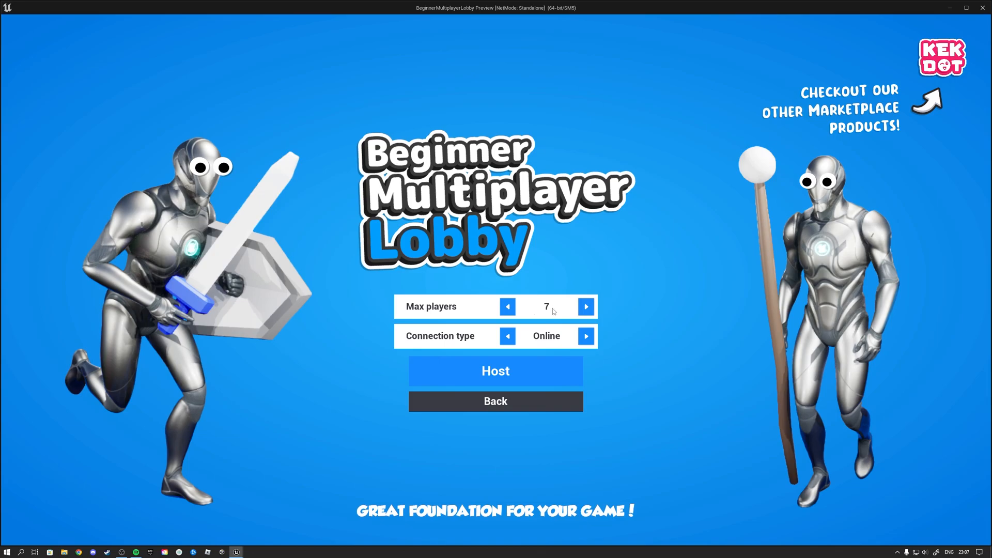
left_click(586, 307)
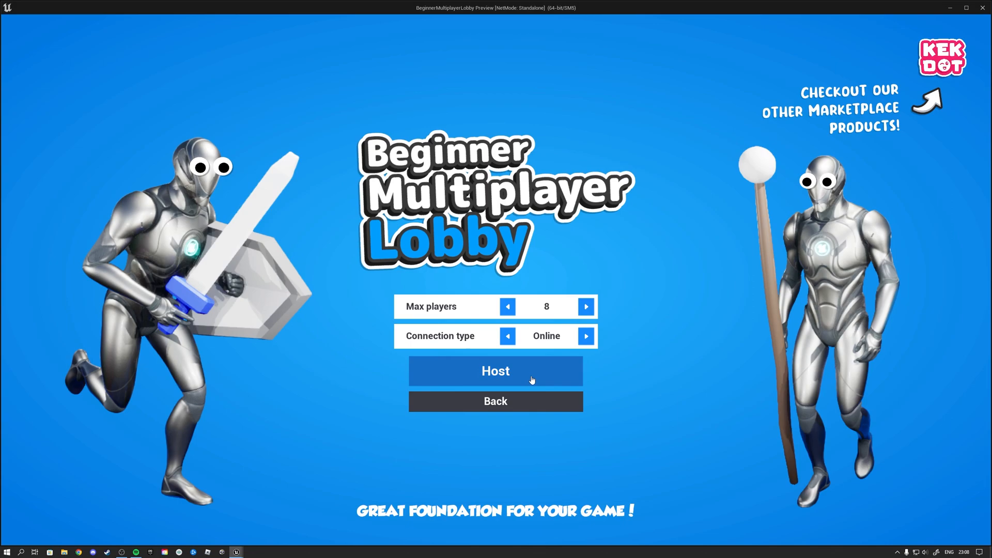
Host the game into the lobby and bring up the player list and character select.
left_click(496, 372)
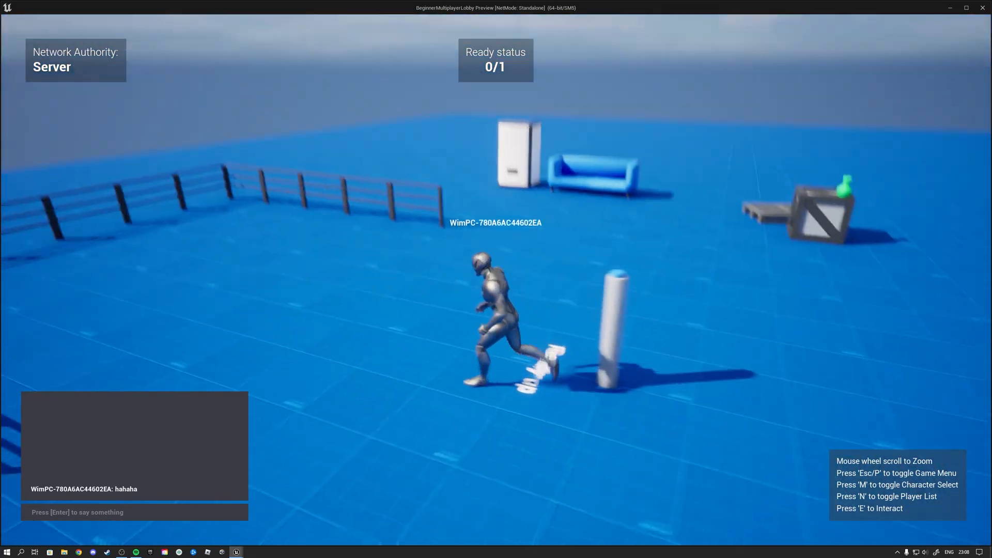
key("n")
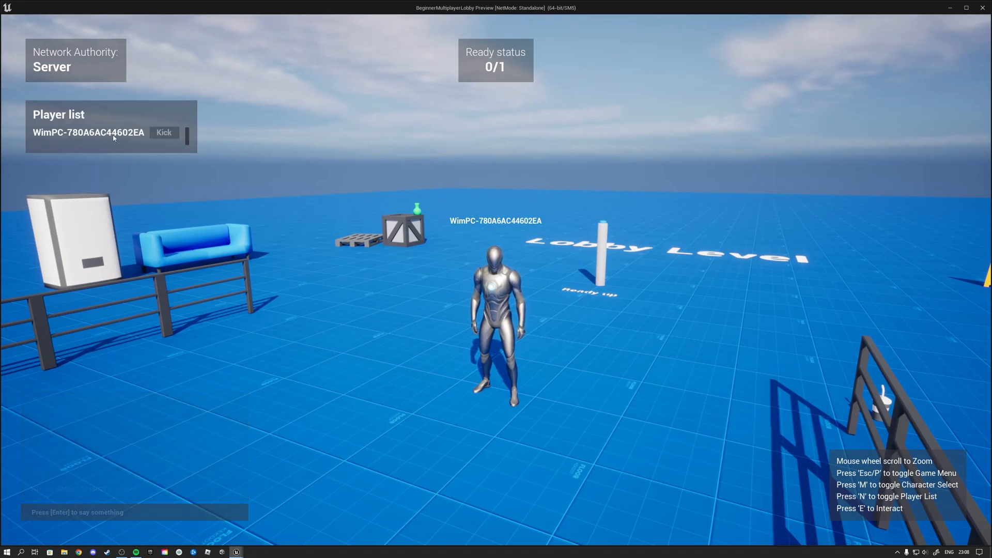
key("m")
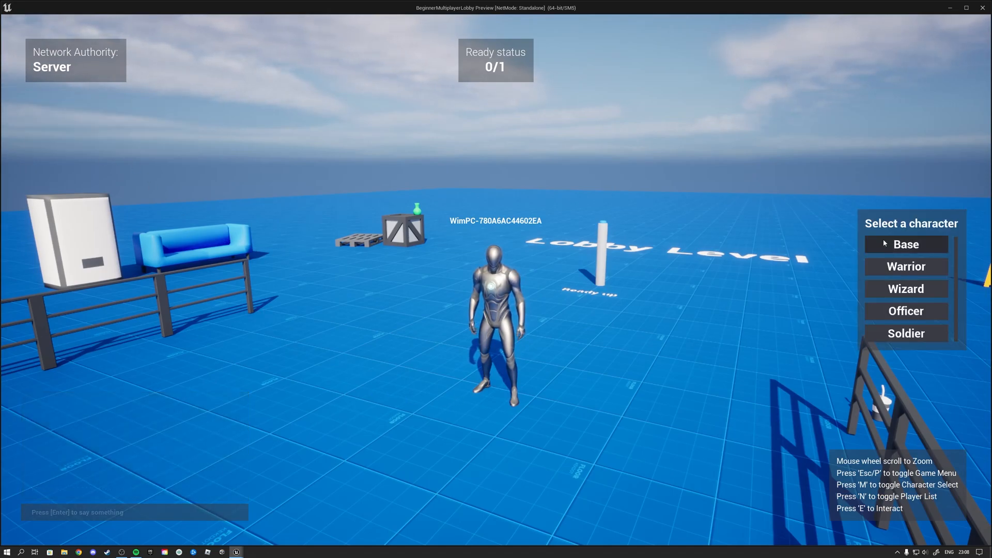
mouse_move(907, 266)
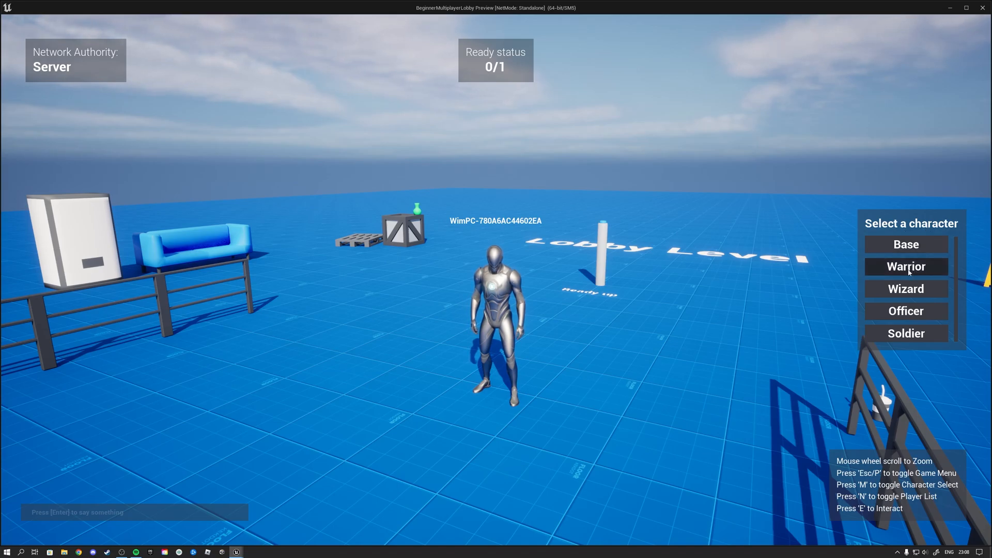
Choose the Warrior character and resume play from the Esc menu.
left_click(906, 266)
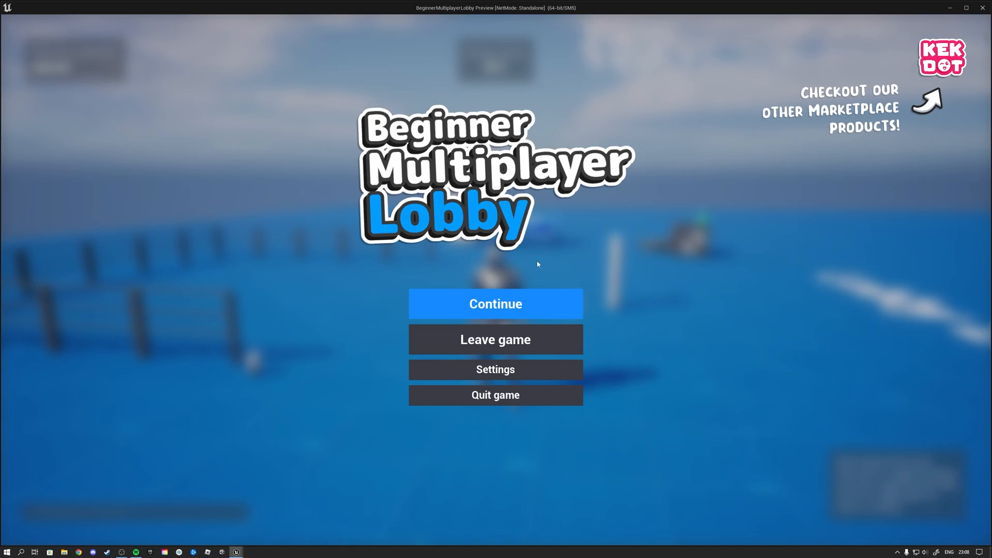
mouse_move(480, 344)
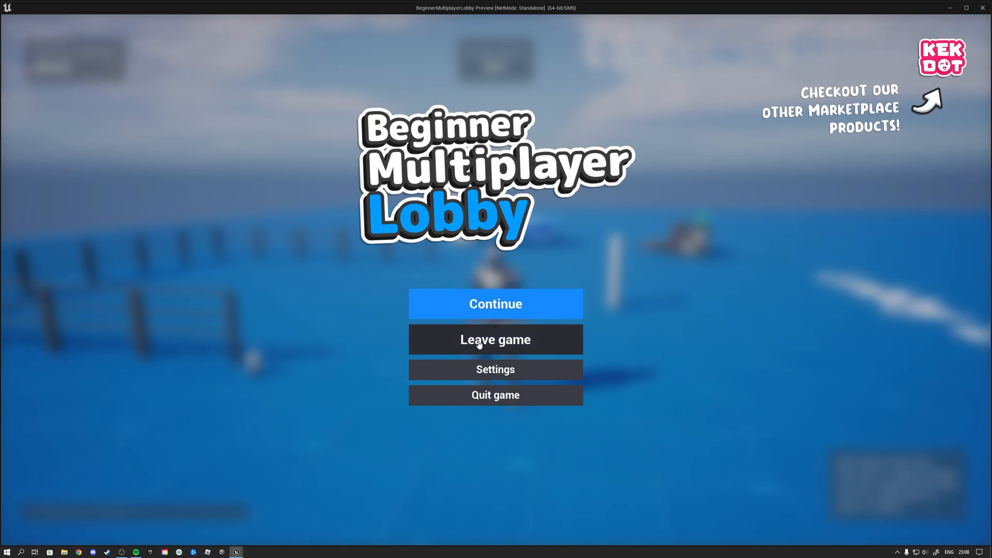
mouse_move(501, 423)
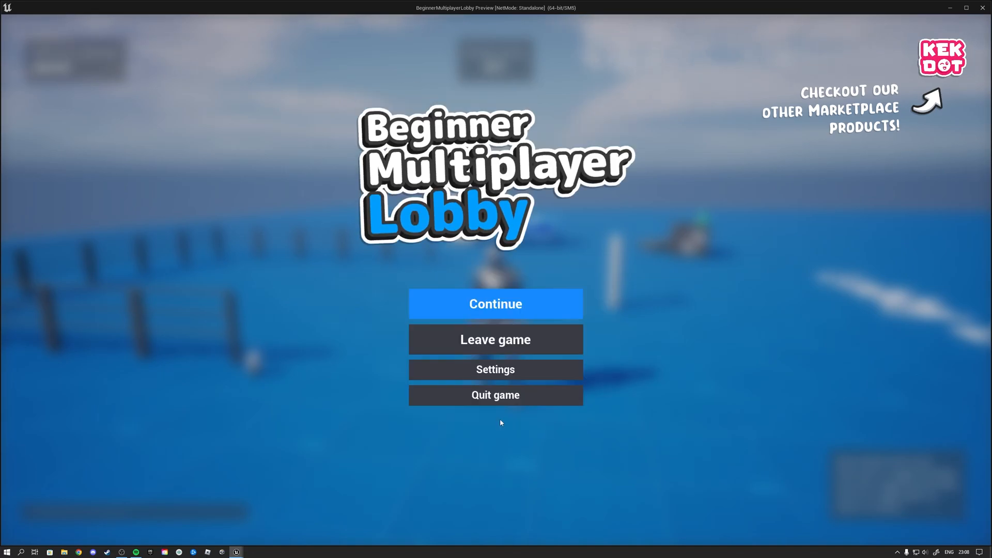
left_click(495, 304)
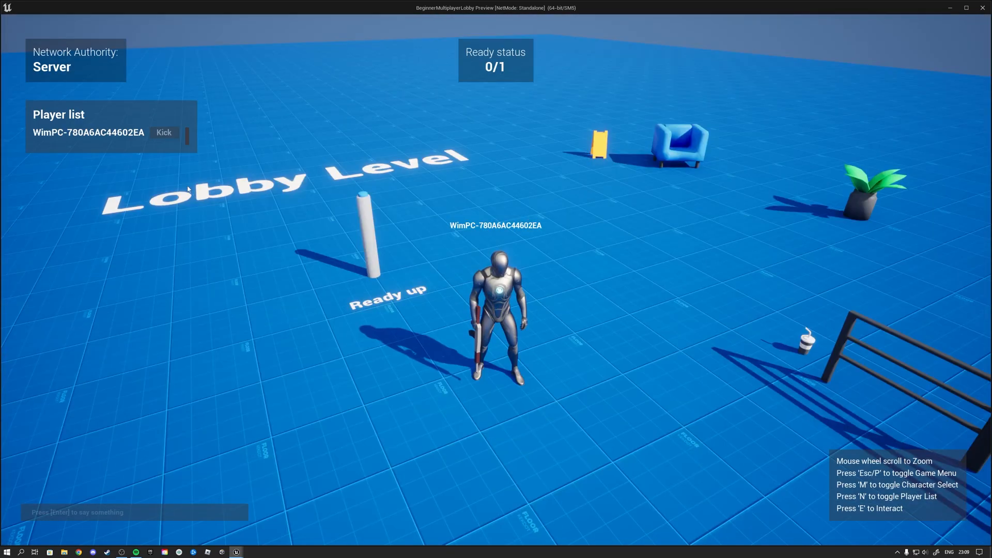
left_click(164, 132)
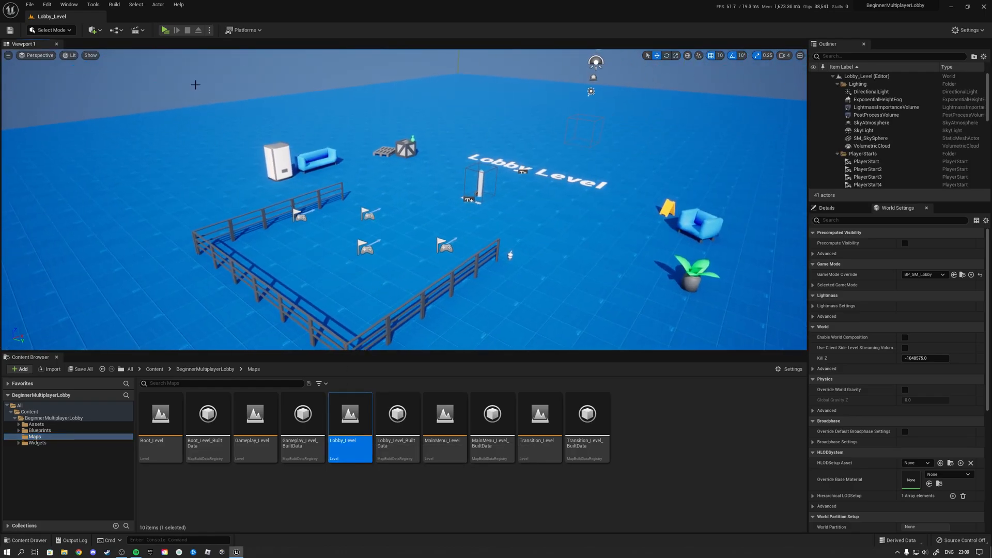
Run a two-player Lobby_Level preview in new windows, moving the server player toward the ready spot.
left_click(206, 29)
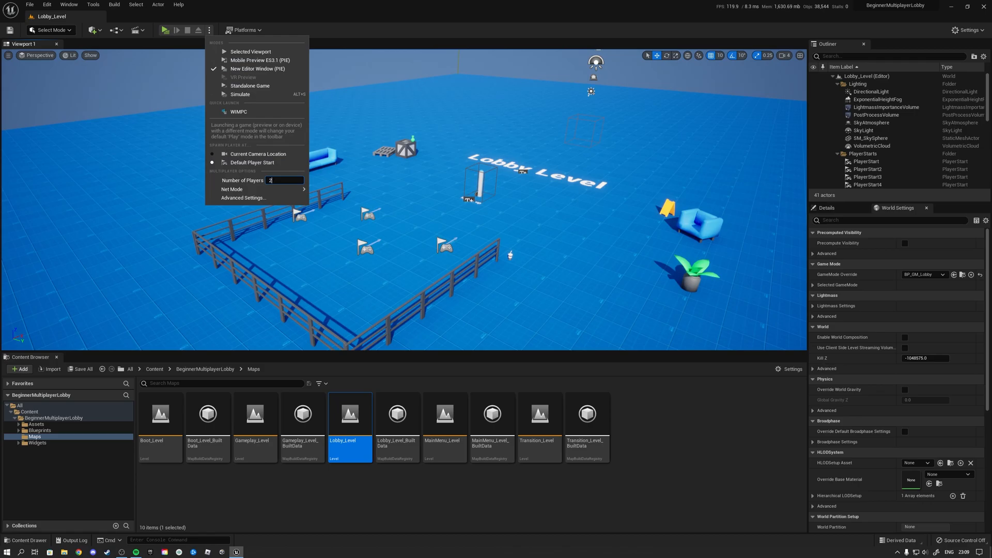
mouse_move(164, 30)
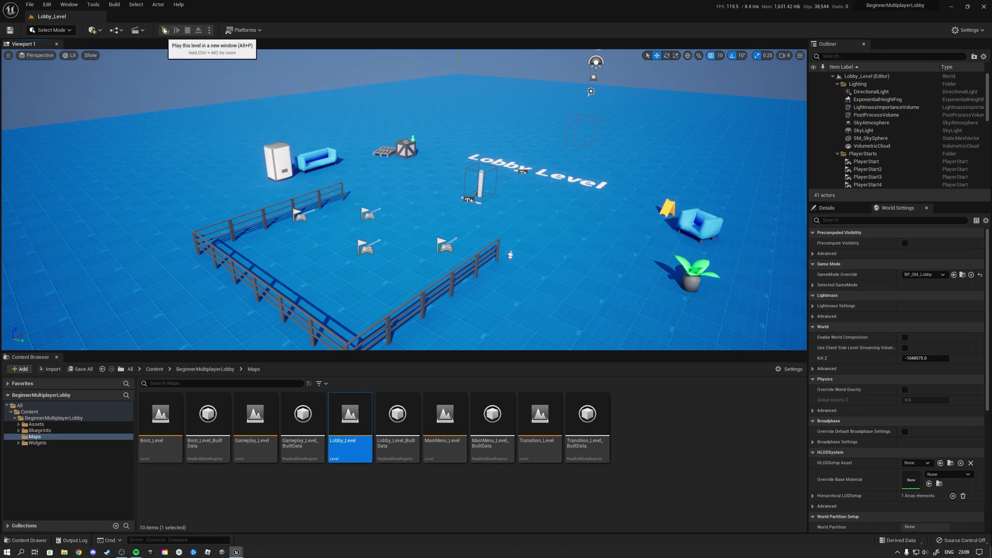
left_click(166, 29)
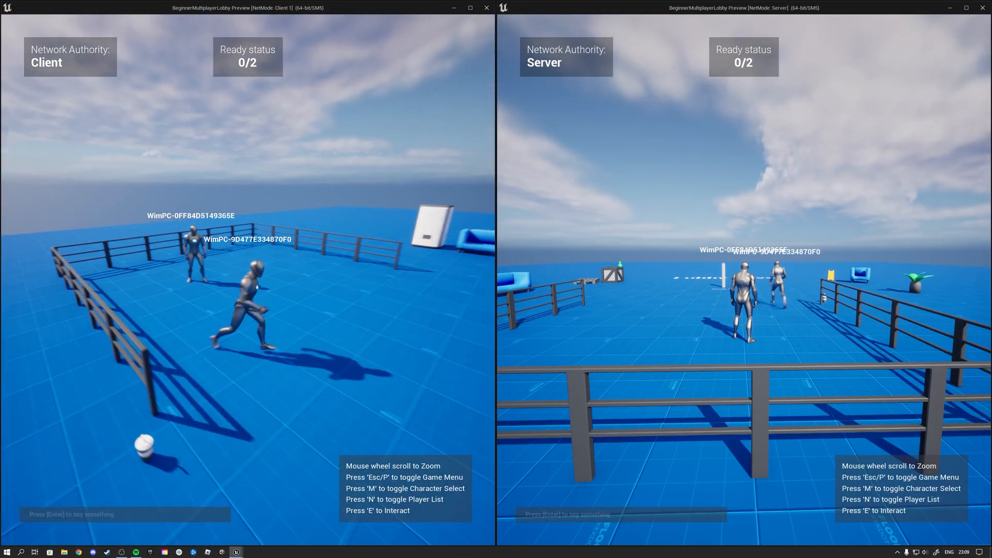
key("m")
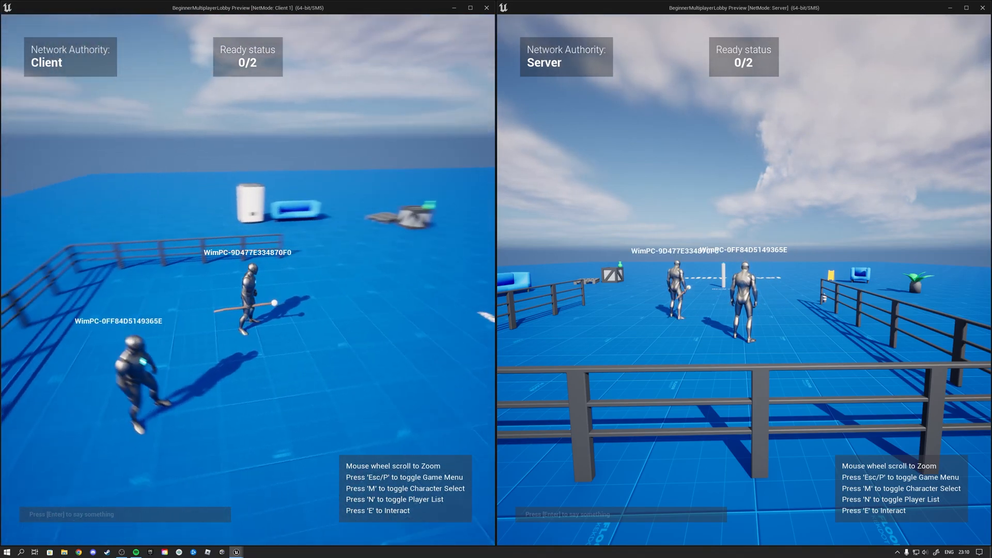
key("n")
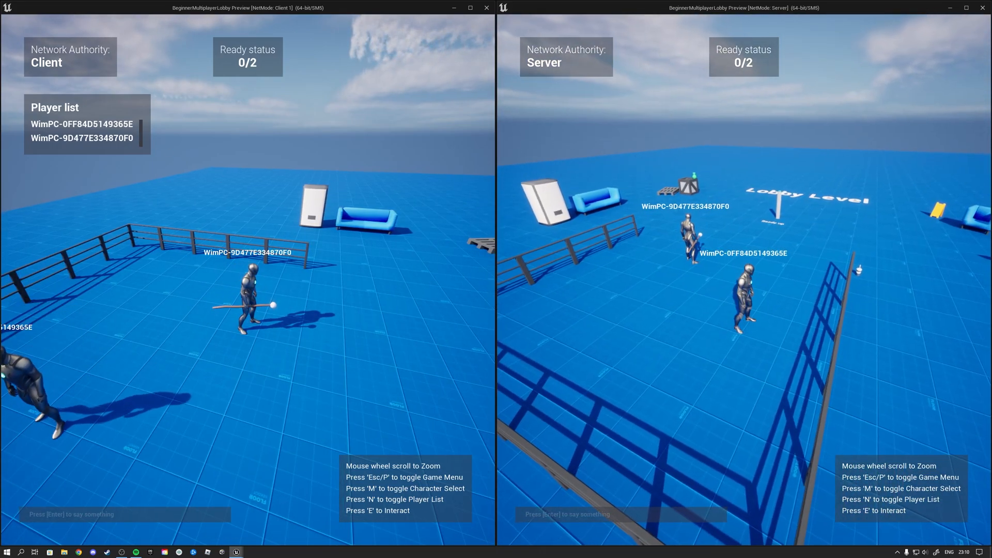
key("M")
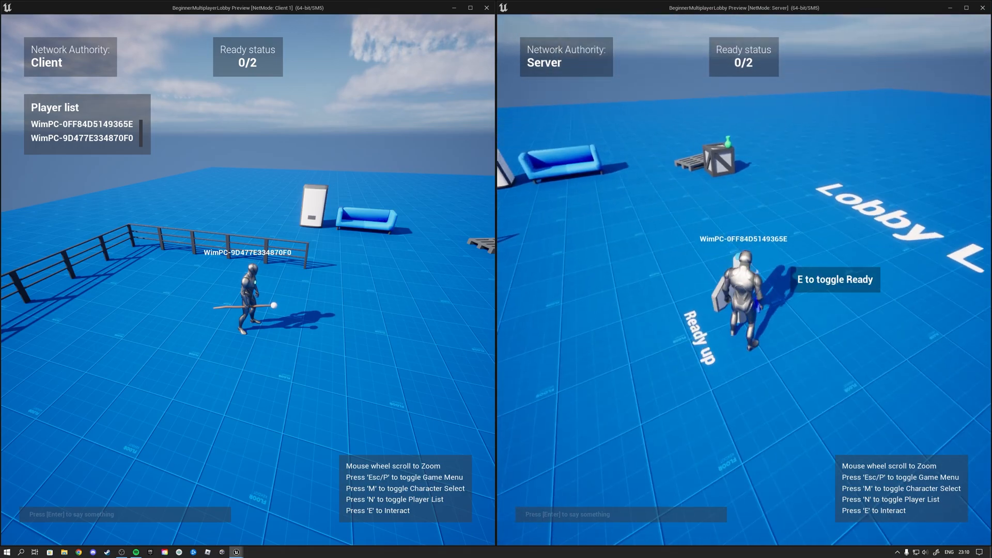
key("e")
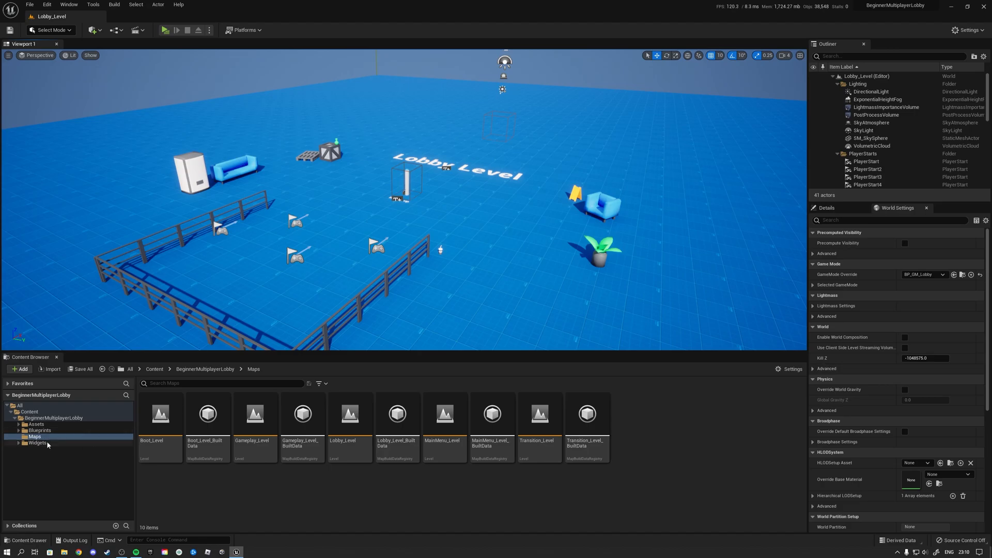
Browse Blueprints > GameModes > Lobby, viewing its Player and Actors subfolders.
left_click(19, 431)
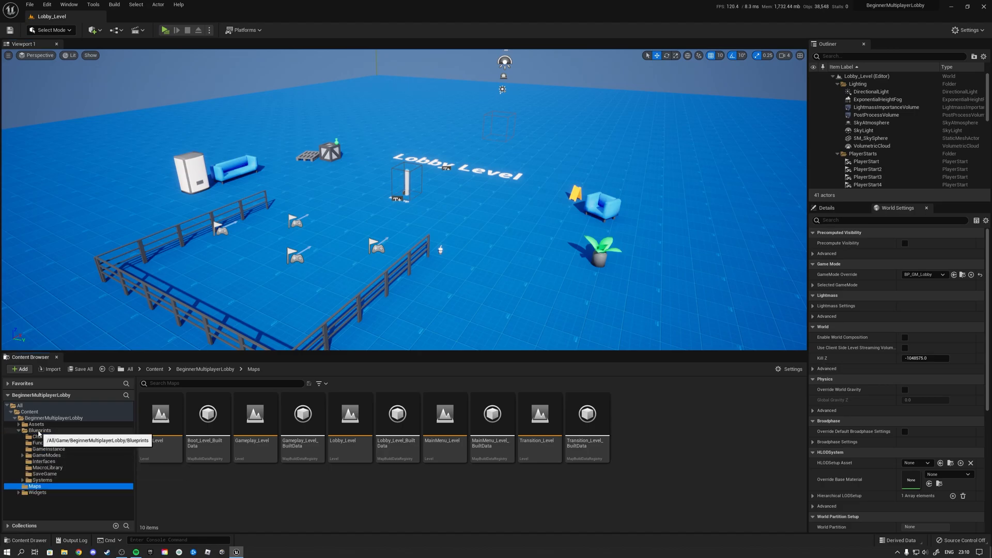
left_click(46, 455)
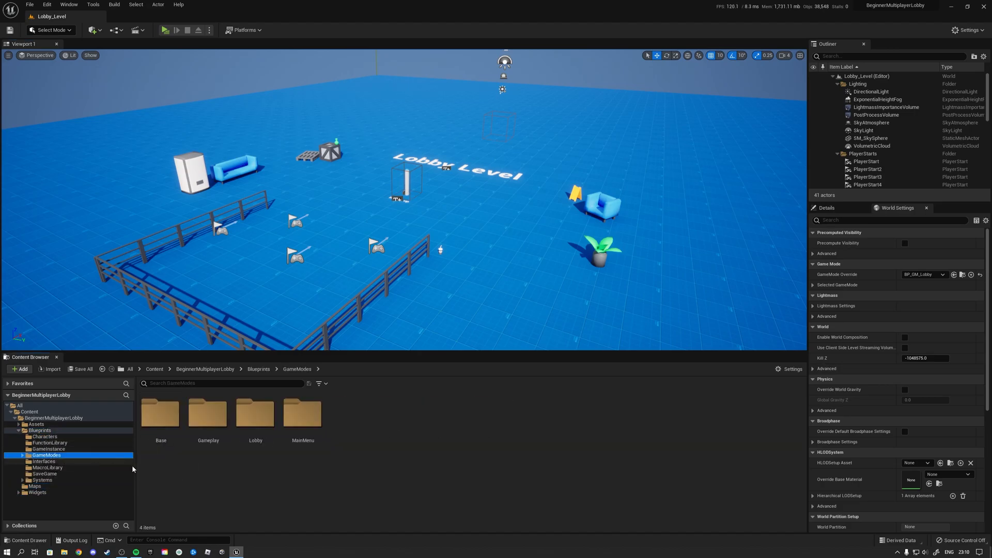
double_click(255, 414)
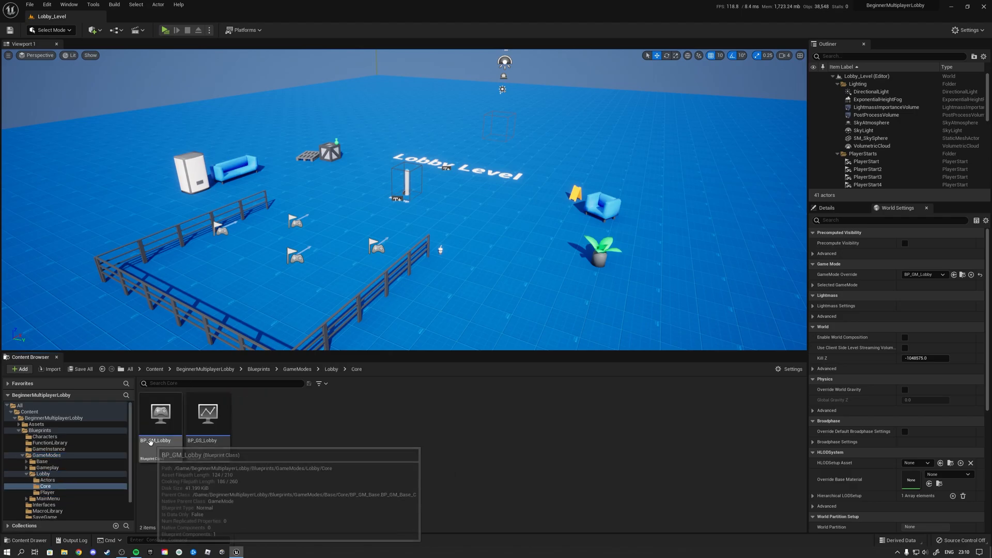
mouse_move(62, 492)
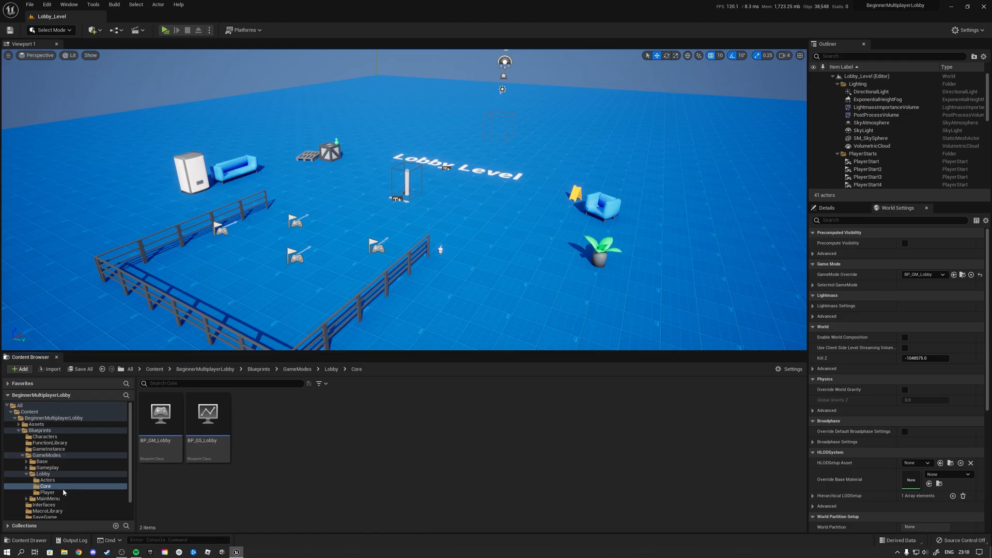
left_click(40, 492)
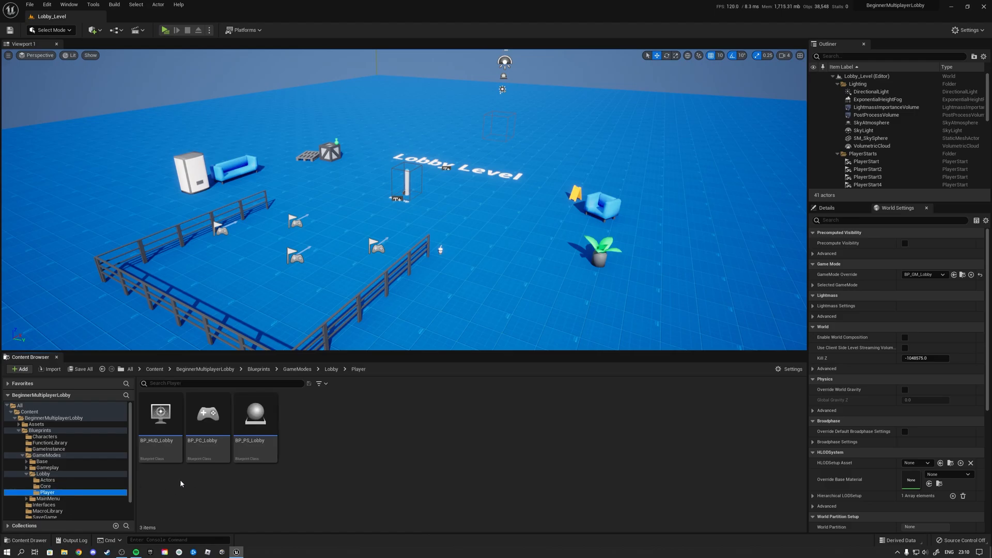
mouse_move(238, 485)
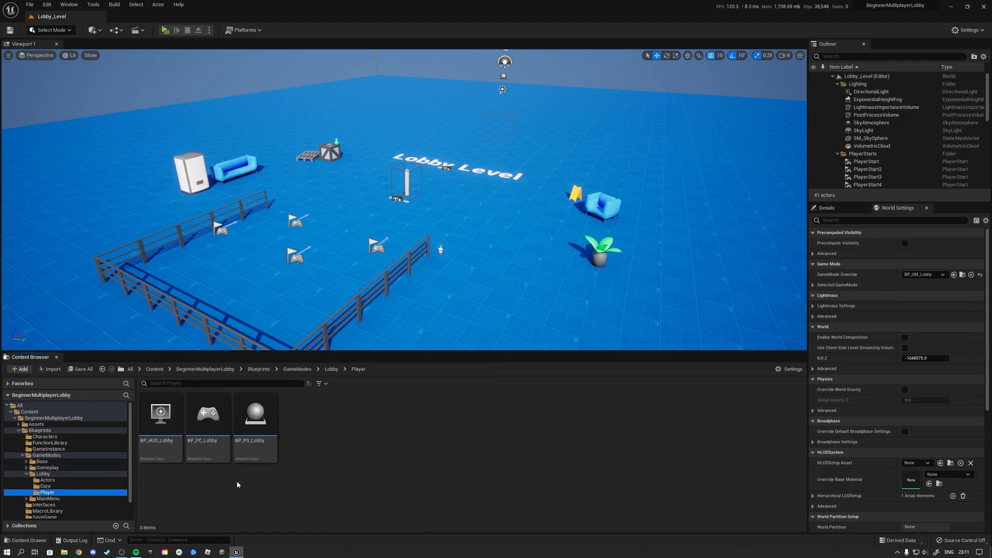
left_click(47, 480)
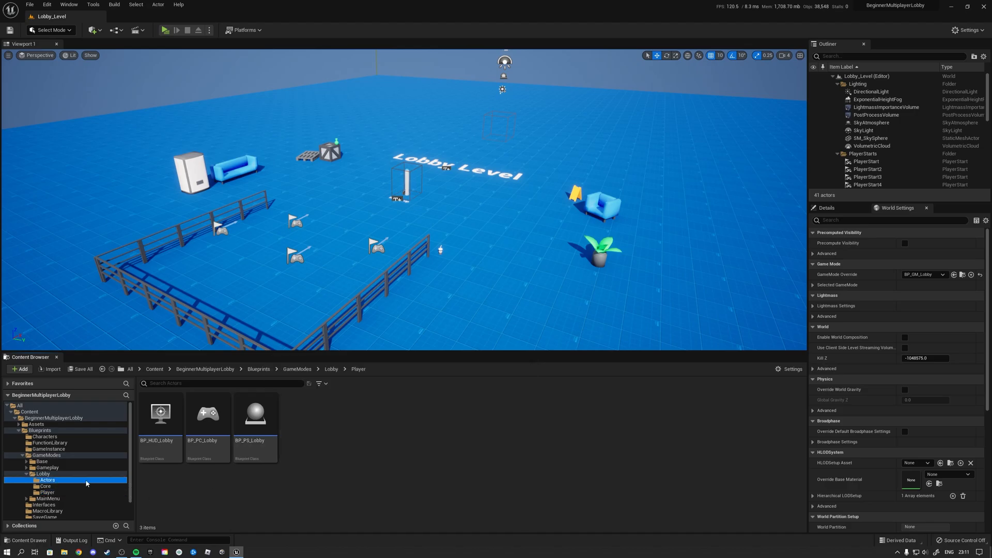
left_click(47, 480)
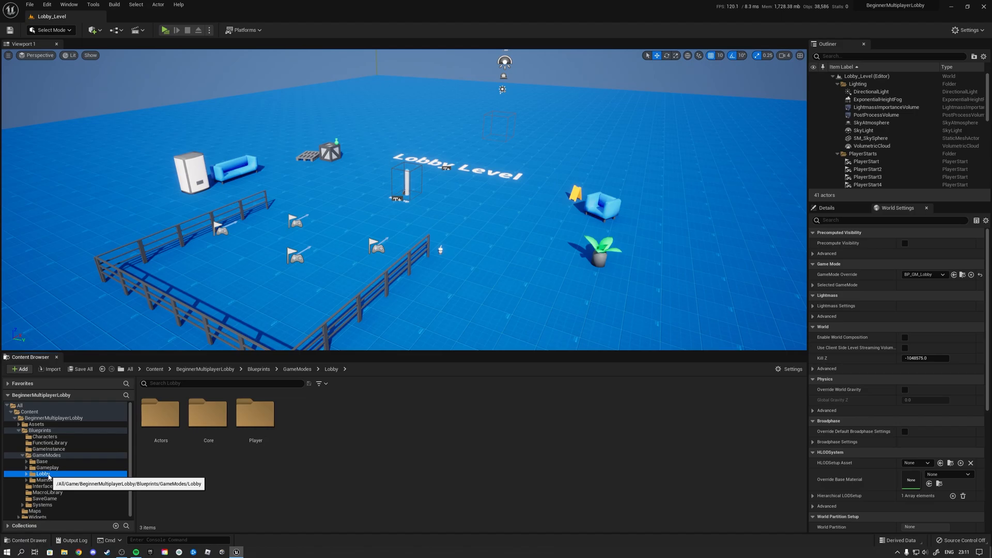
Browse the Base and Gameplay game mode folders, then Characters and MacroLibrary.
left_click(45, 467)
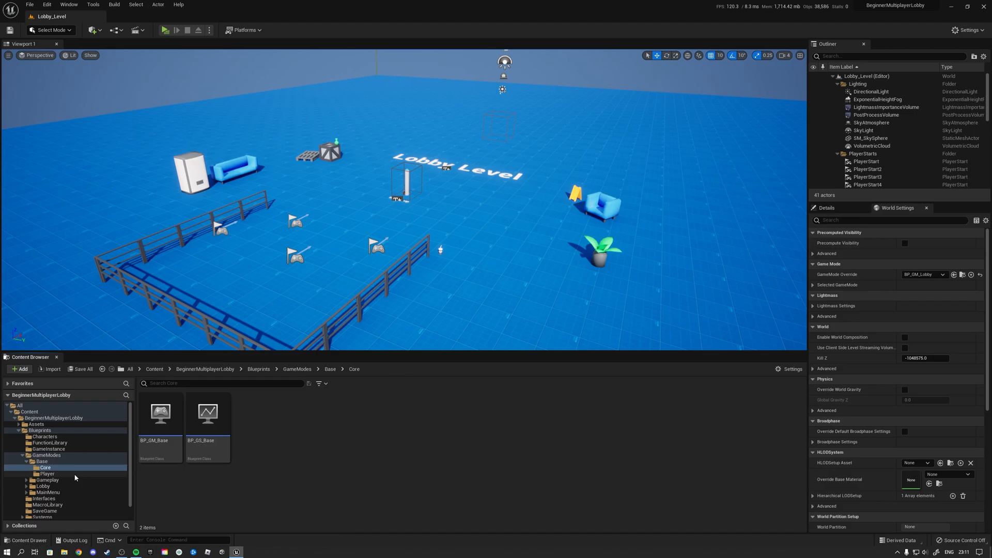
left_click(45, 474)
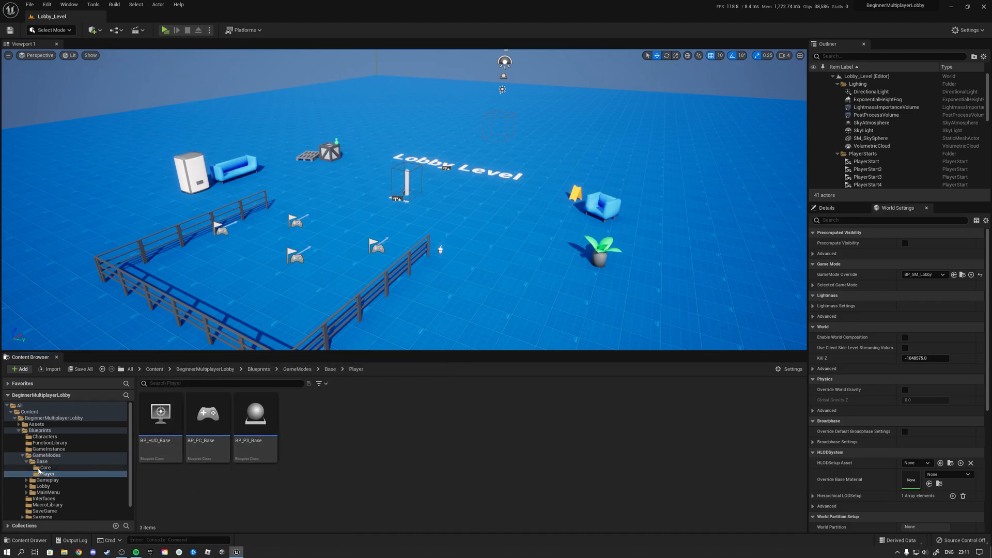
left_click(42, 473)
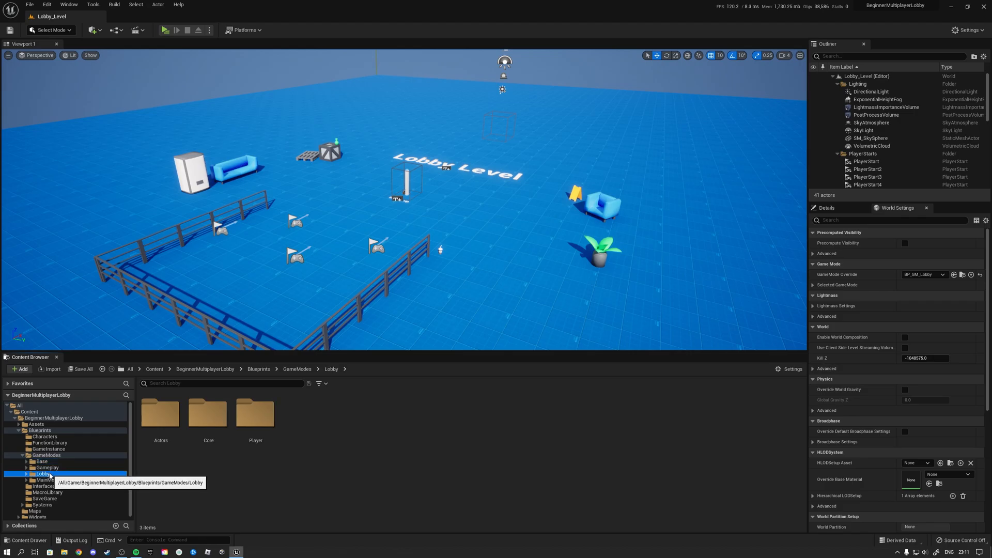
left_click(46, 468)
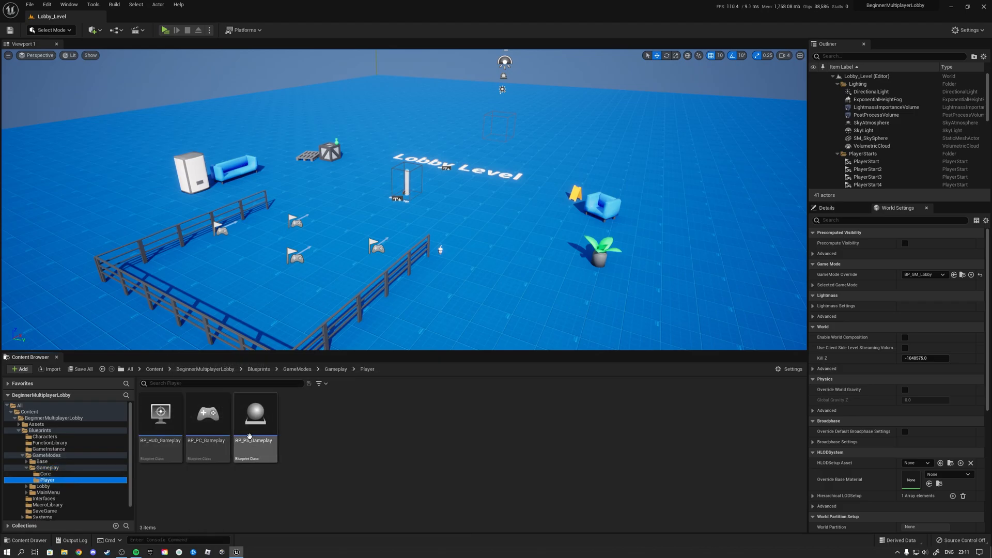
left_click(45, 473)
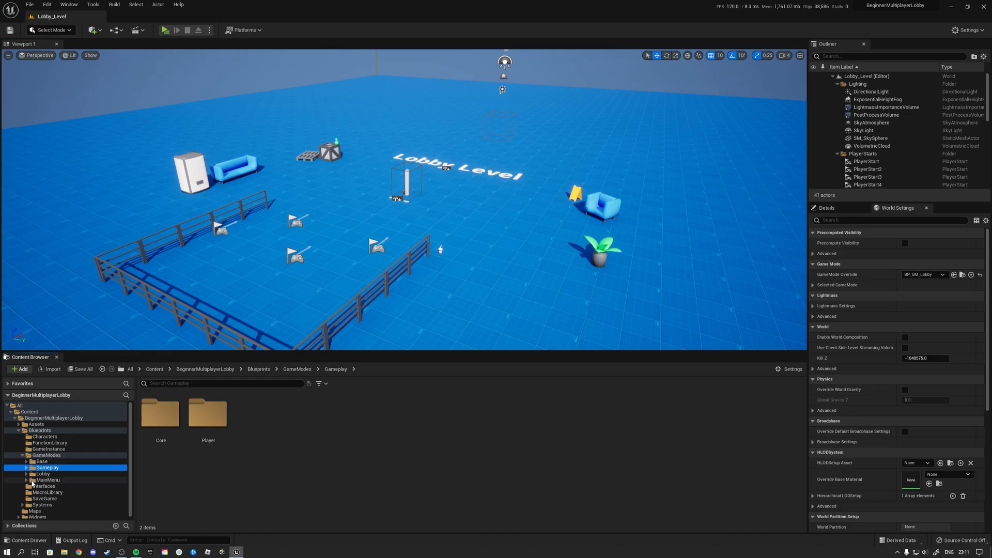
left_click(47, 455)
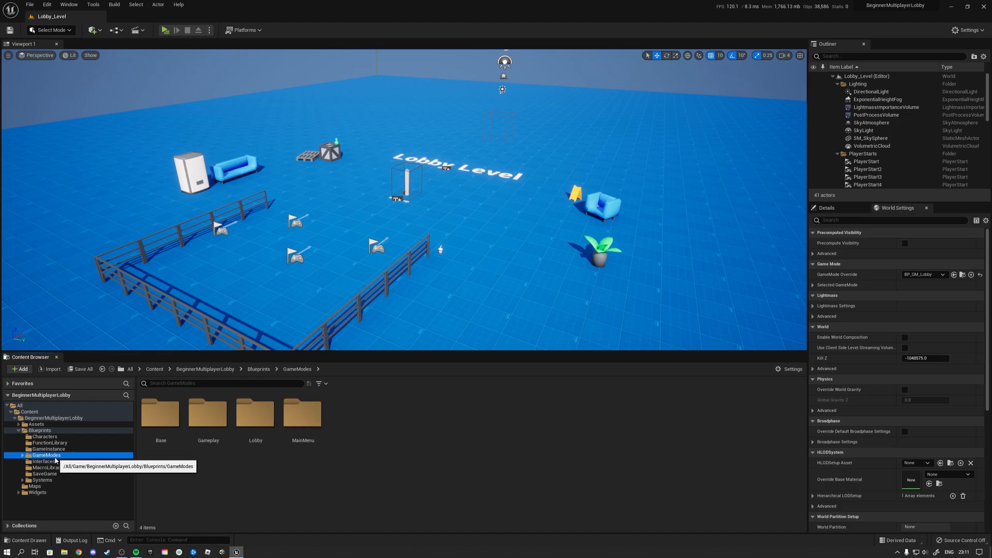
left_click(44, 437)
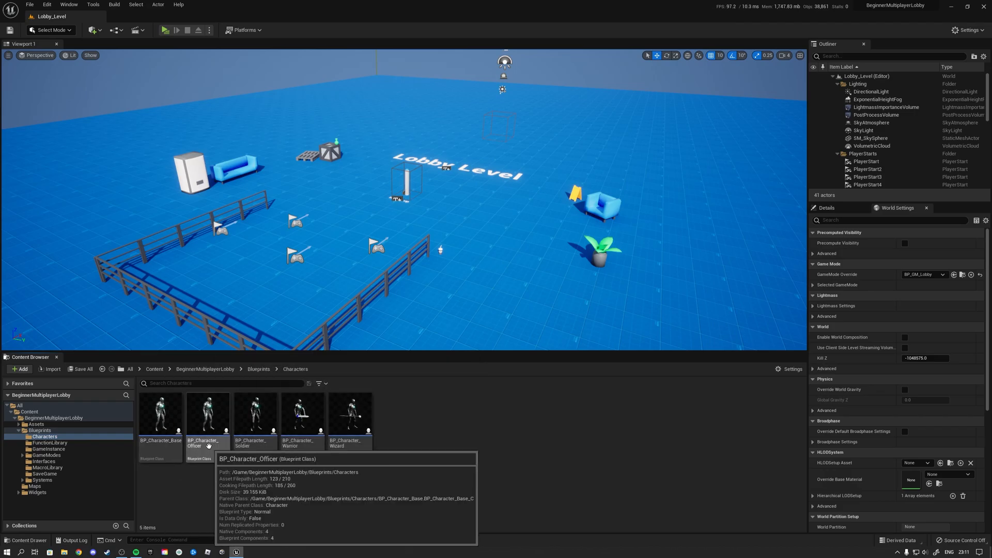
mouse_move(200, 501)
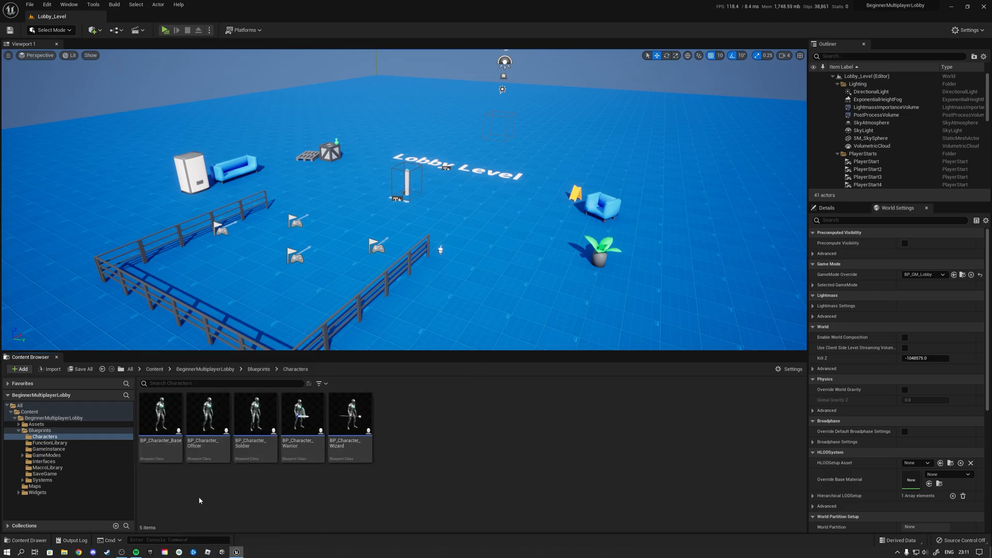
mouse_move(273, 483)
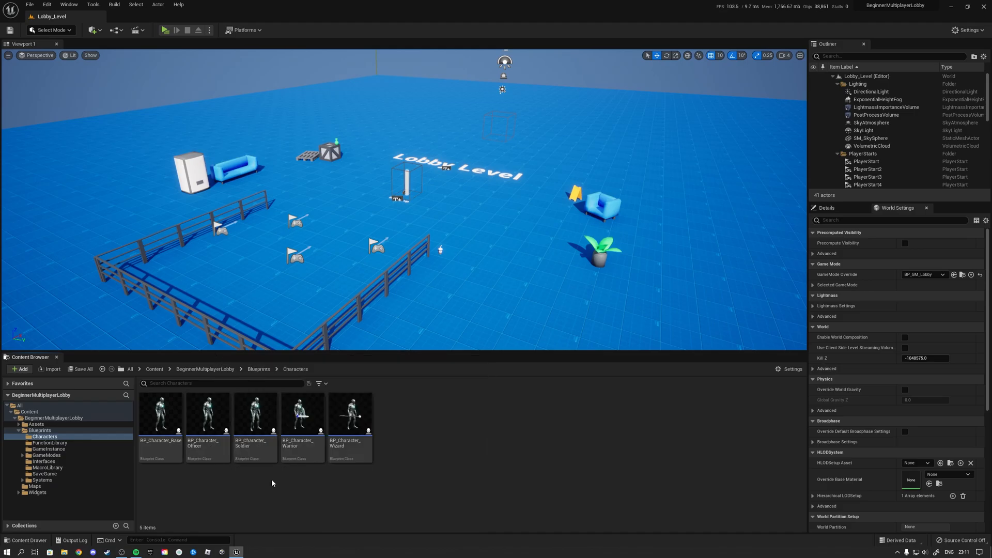
mouse_move(330, 489)
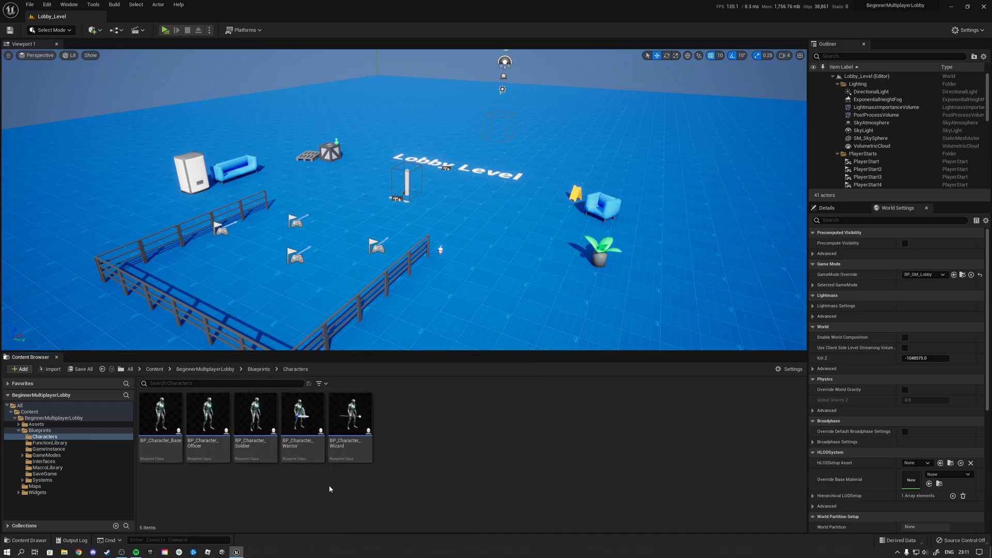
mouse_move(352, 420)
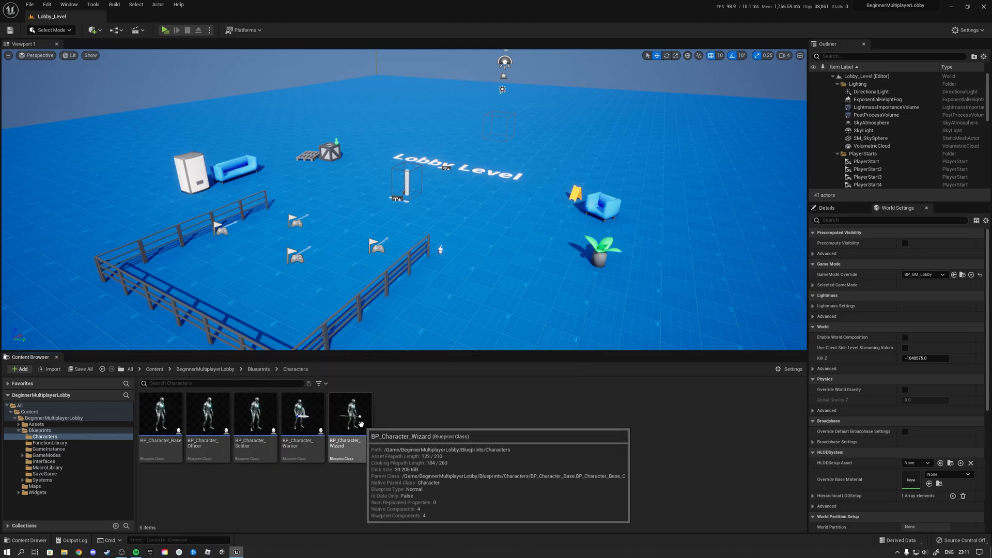
mouse_move(96, 474)
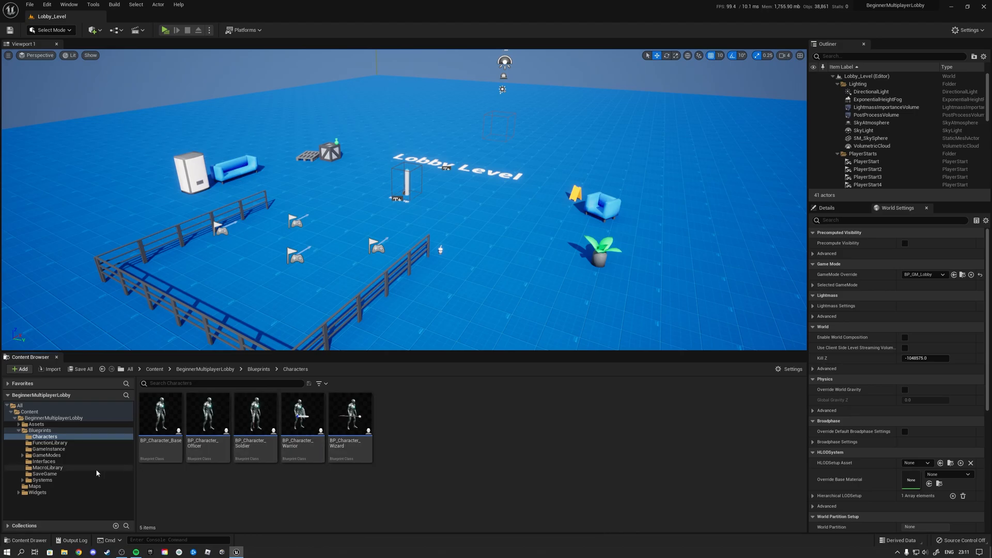
left_click(48, 467)
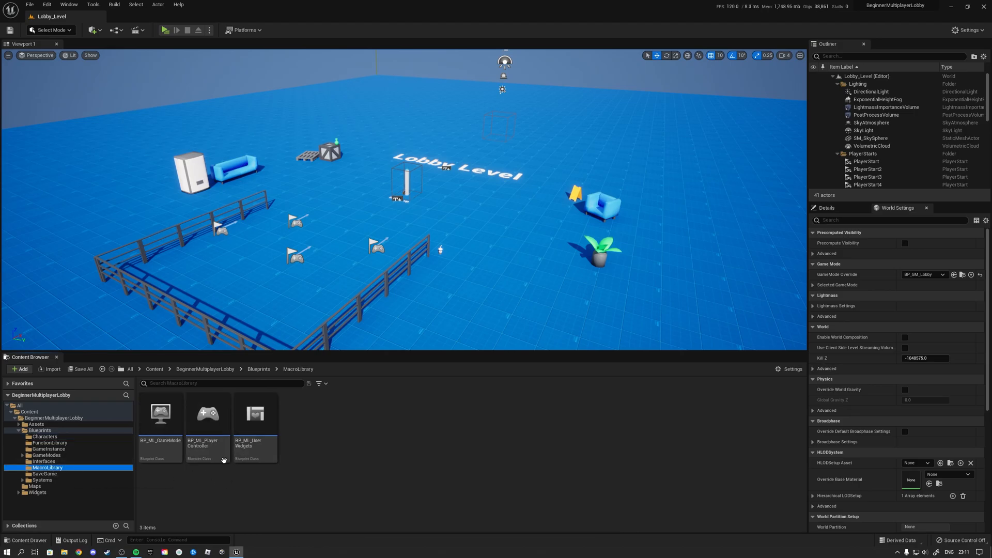
double_click(208, 414)
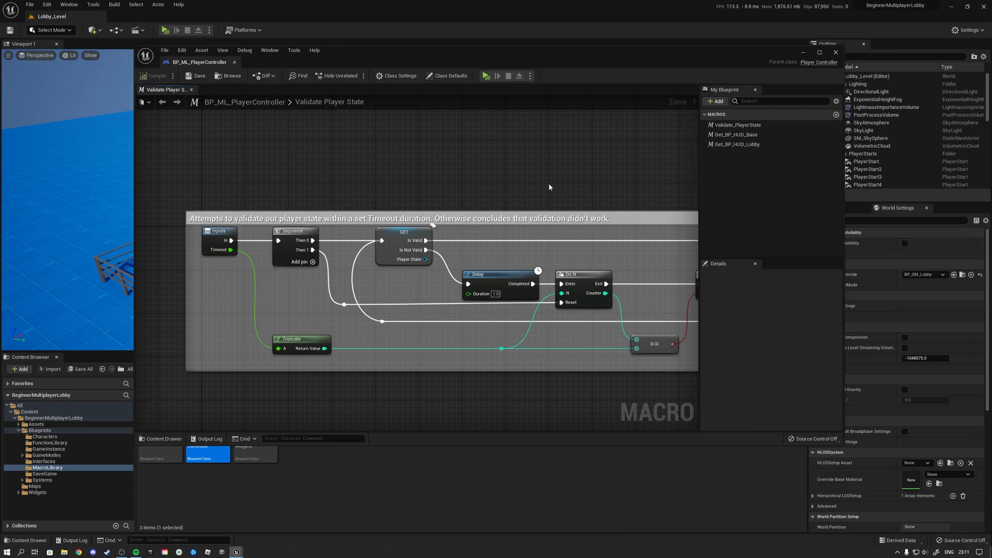
scroll("down", 3)
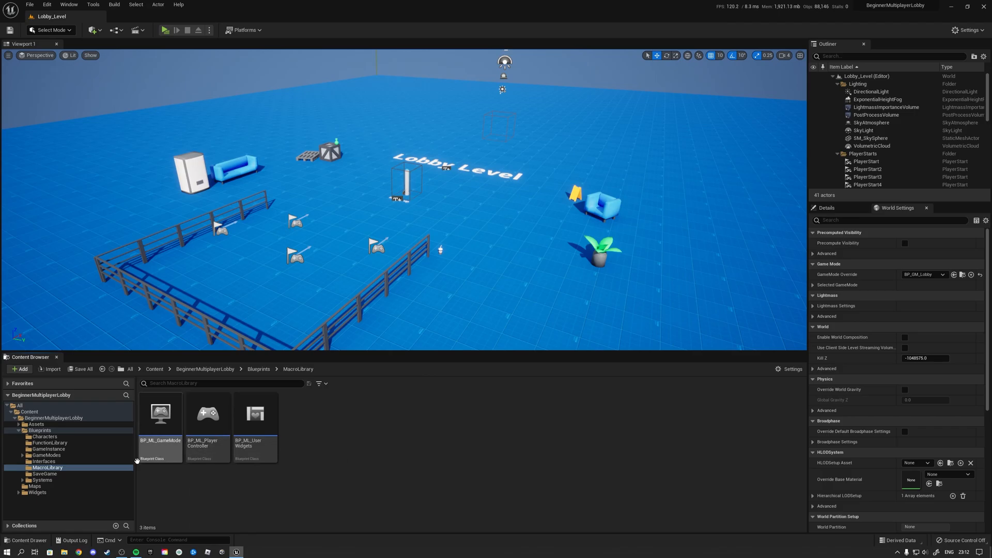
Look through the SaveGame, Interfaces and Chat system folders.
left_click(40, 474)
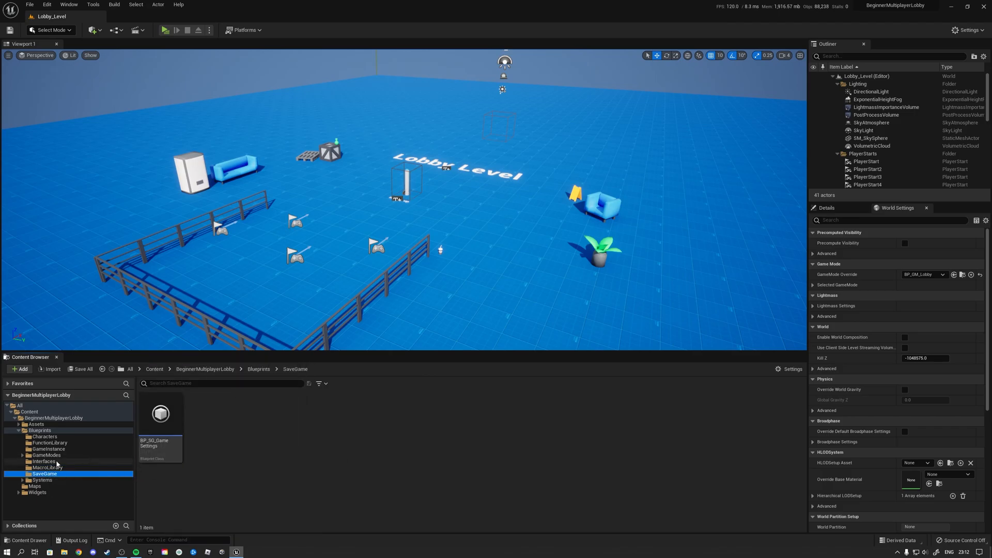
left_click(42, 461)
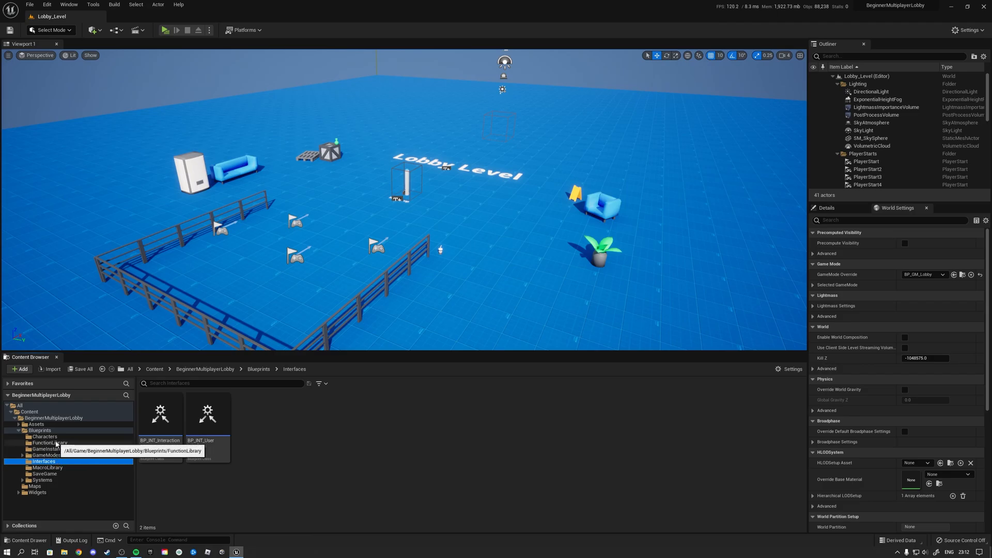
left_click(40, 480)
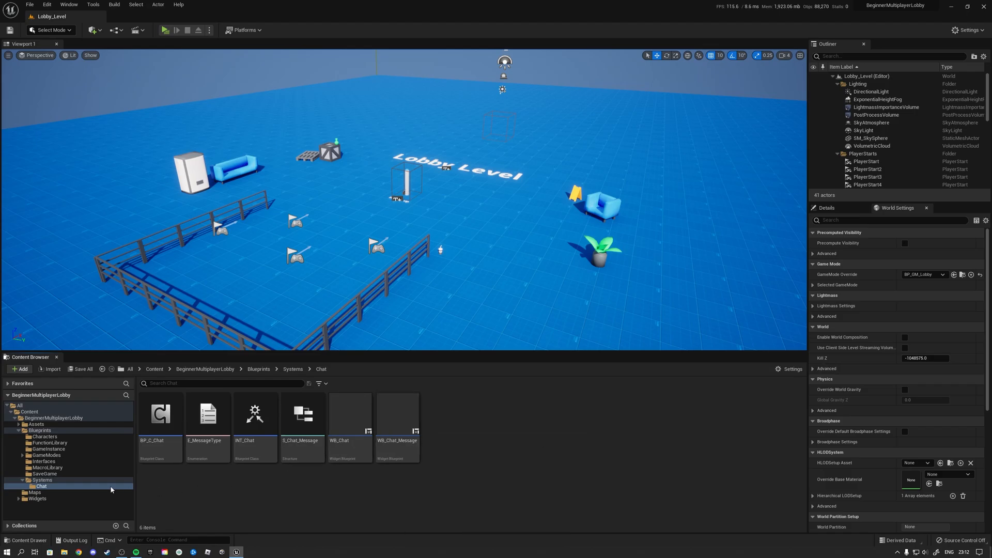
Browse the Widgets General and Gameplay subfolders, then return to Widgets.
left_click(37, 443)
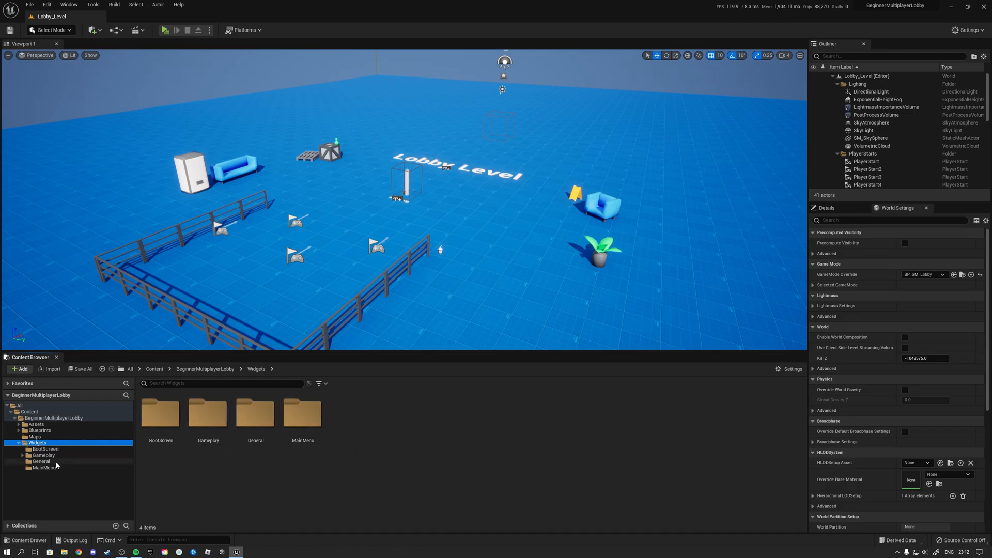
left_click(41, 461)
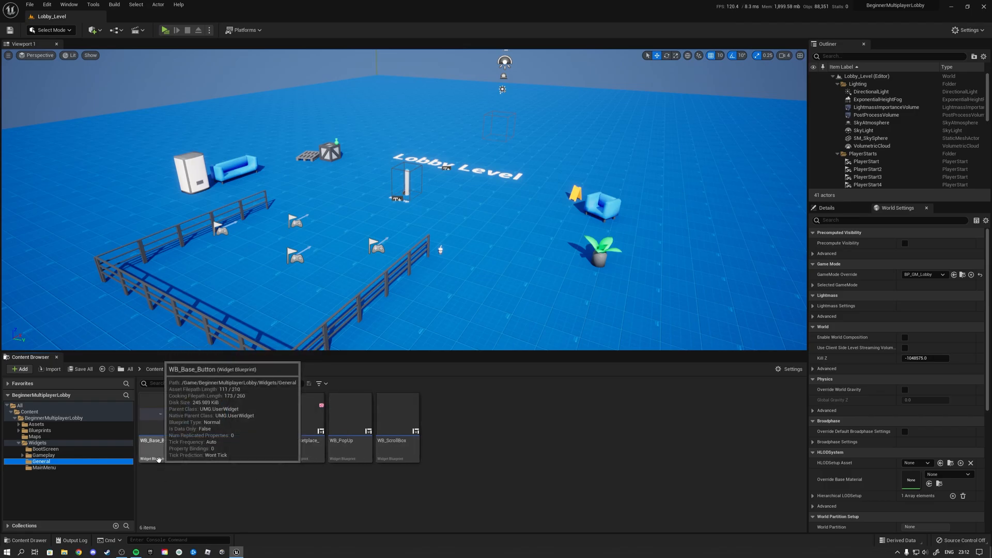
mouse_move(167, 475)
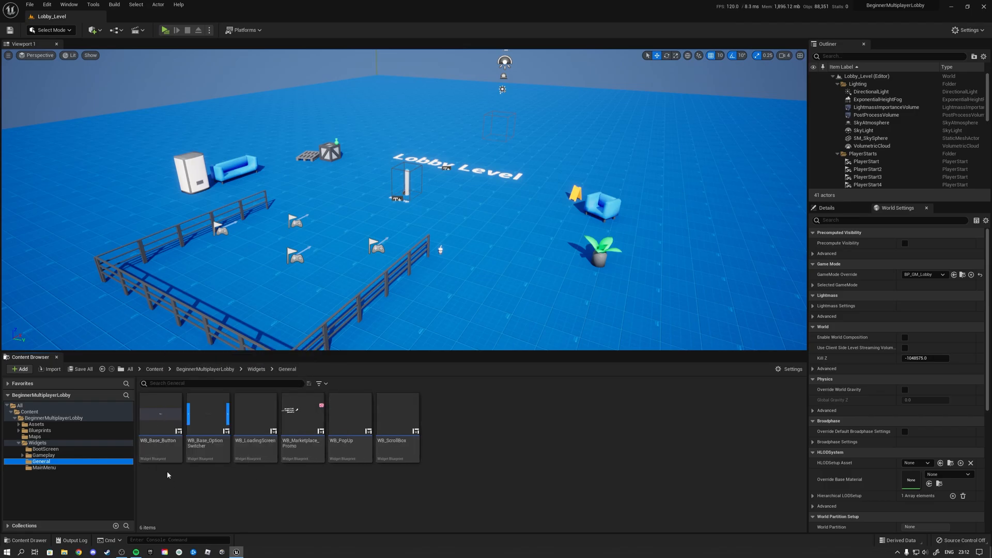
mouse_move(336, 486)
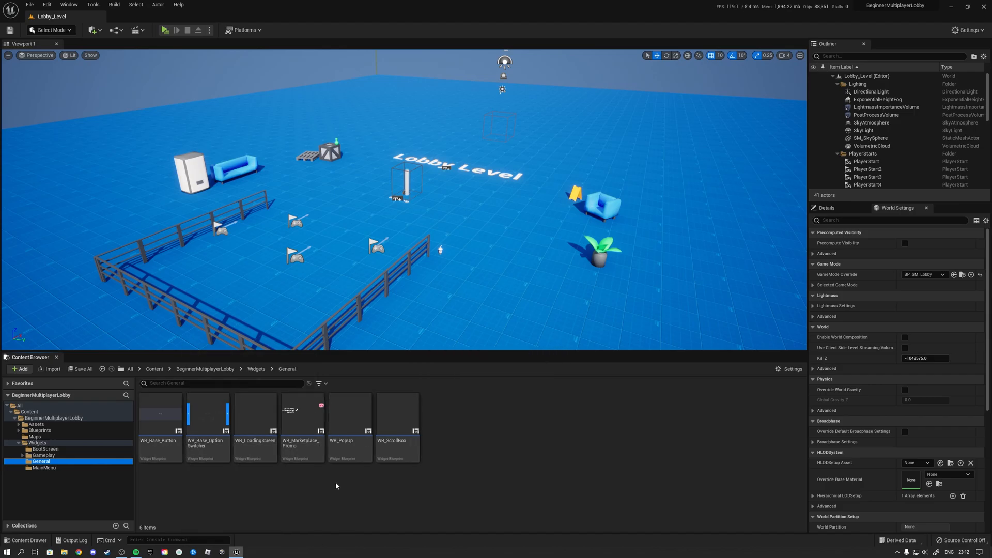
left_click(44, 455)
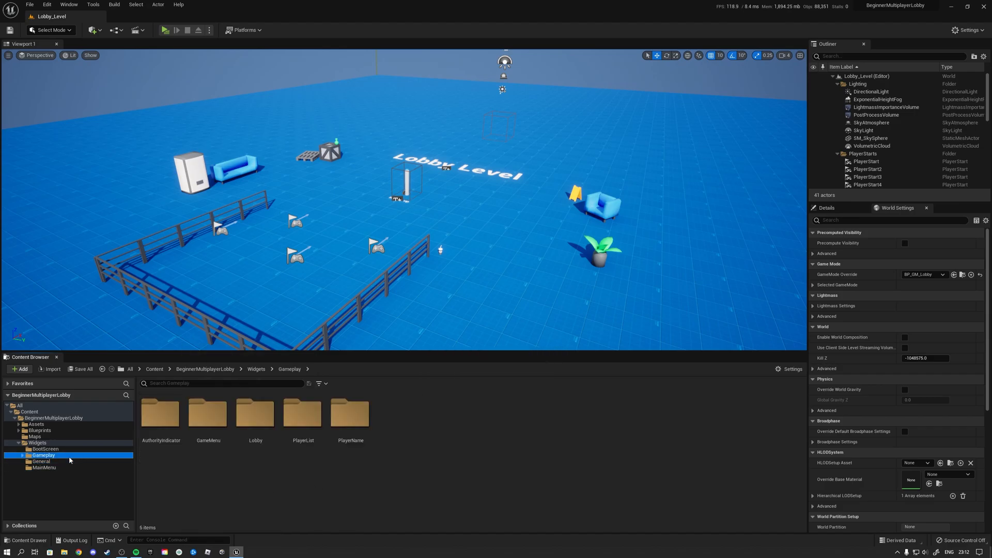
mouse_move(215, 481)
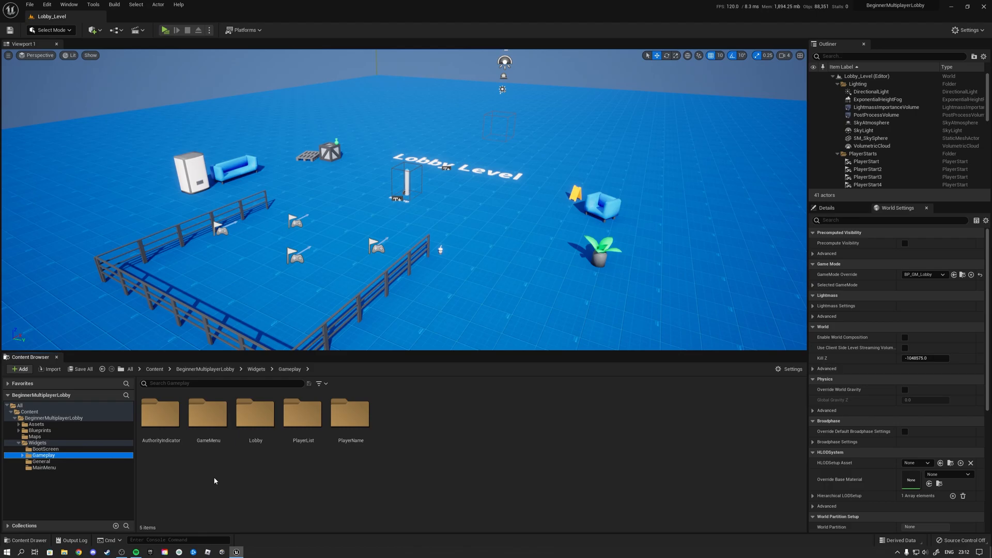
mouse_move(173, 470)
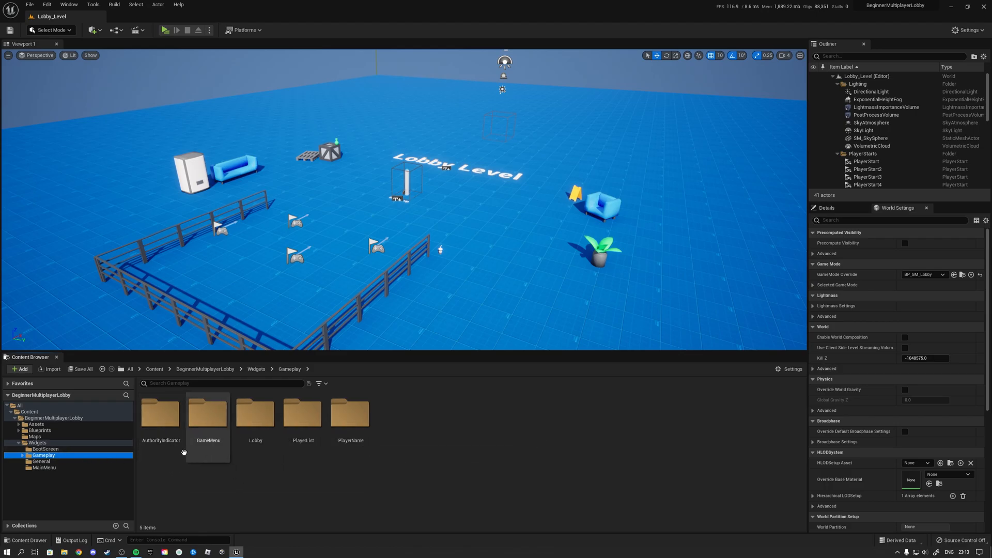
mouse_move(255, 496)
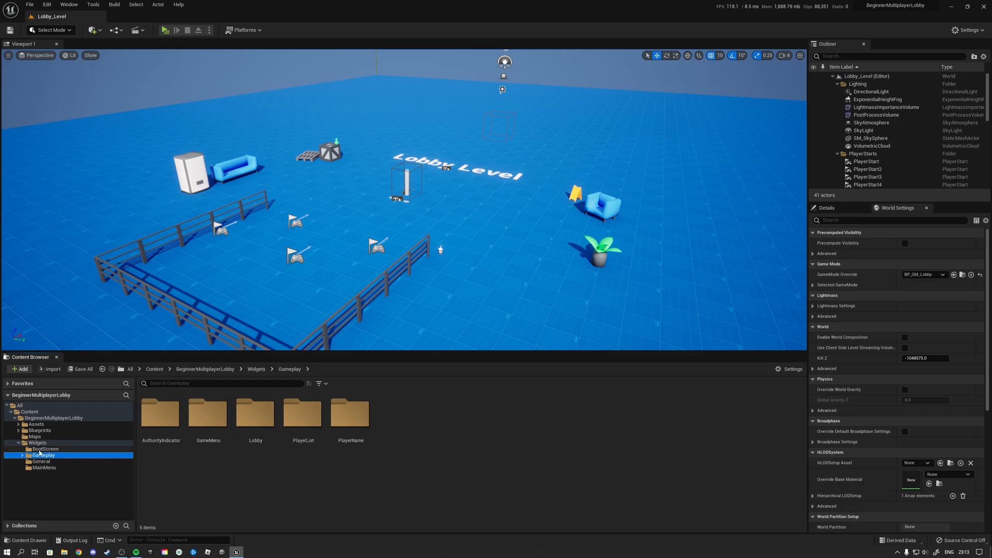
left_click(38, 443)
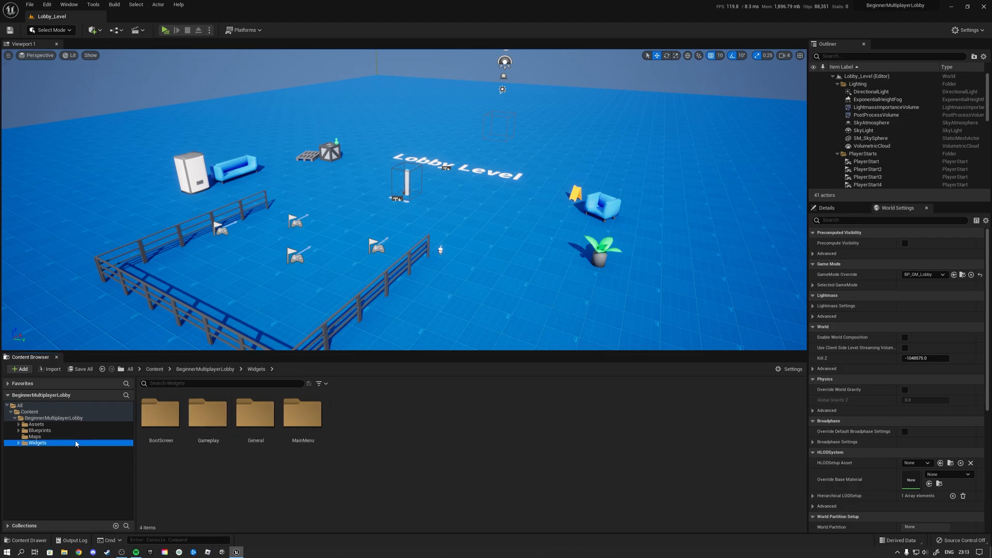
Open BP_GS_Lobby from Blueprints > GameModes > Lobby > Core to view its countdown graph.
left_click(39, 430)
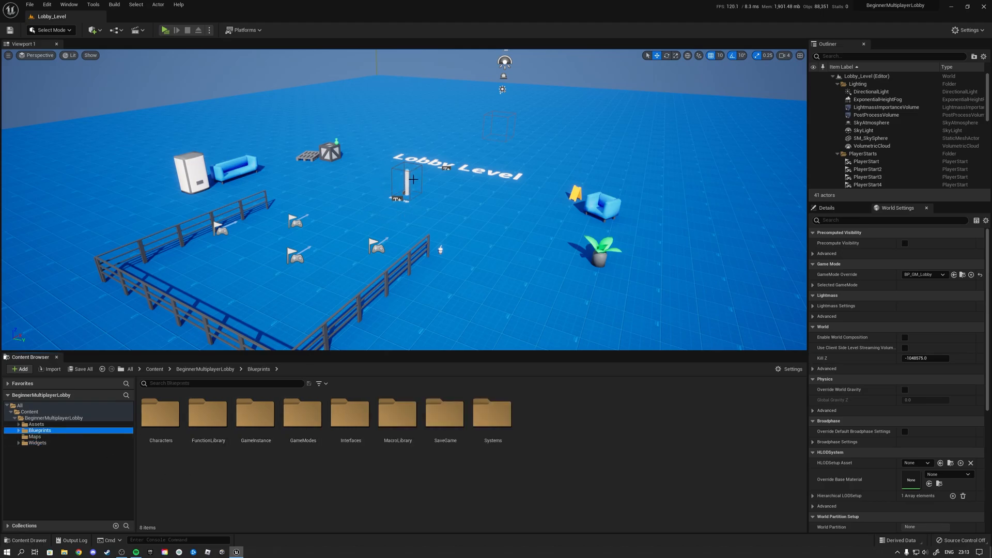
mouse_move(302, 426)
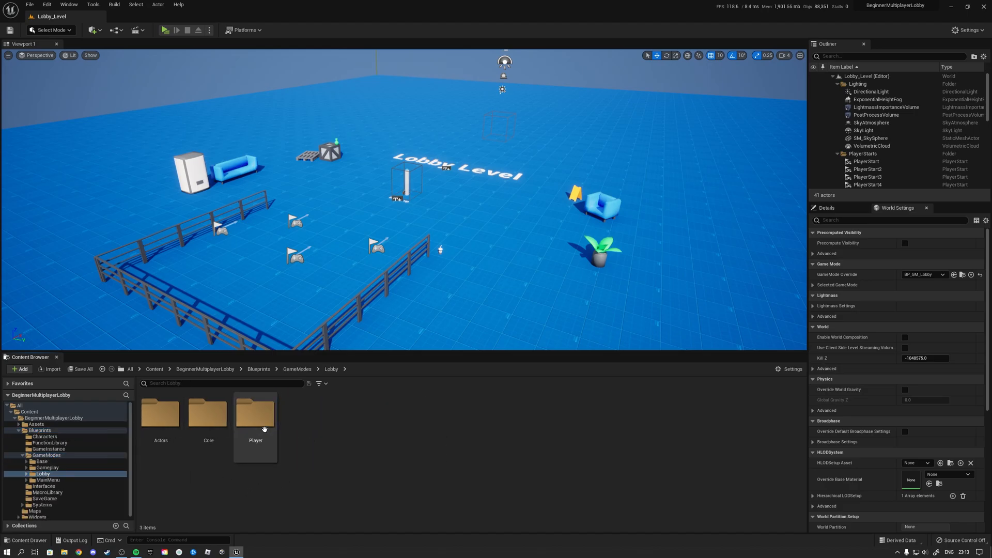
double_click(208, 414)
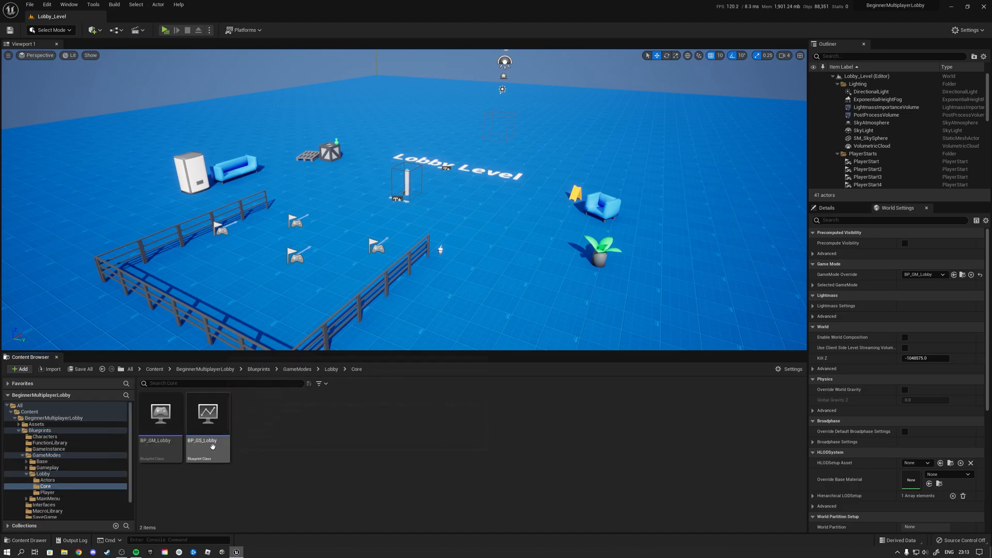
double_click(208, 417)
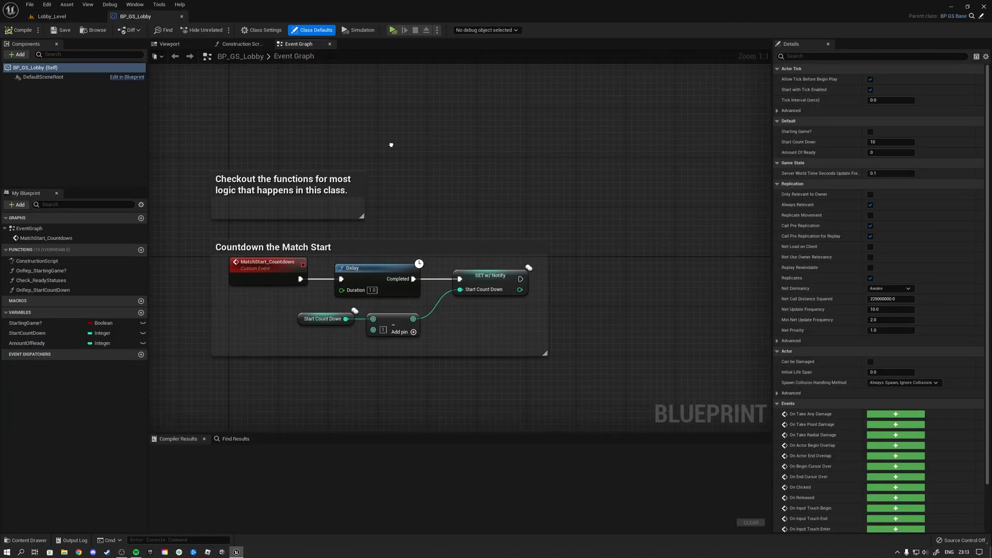
mouse_move(474, 275)
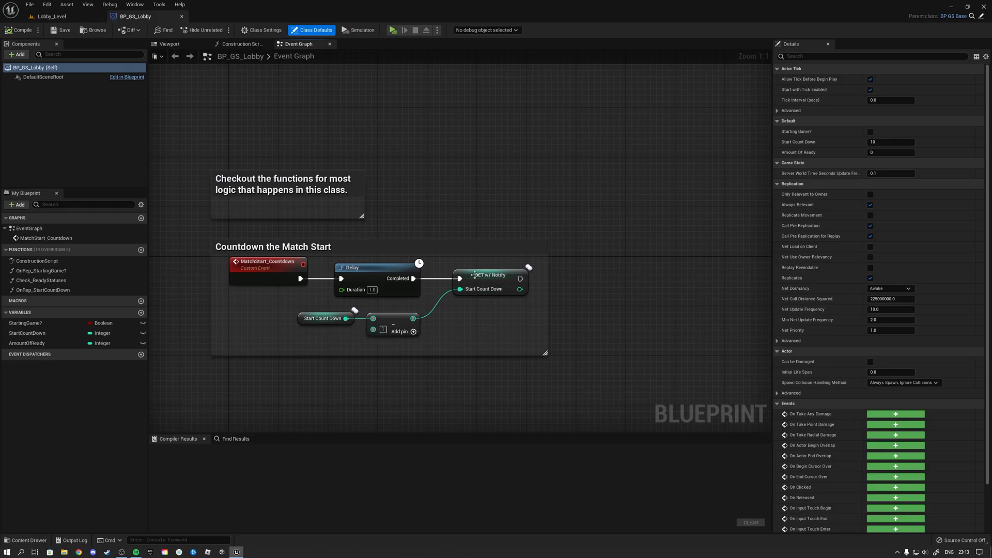
left_click(323, 319)
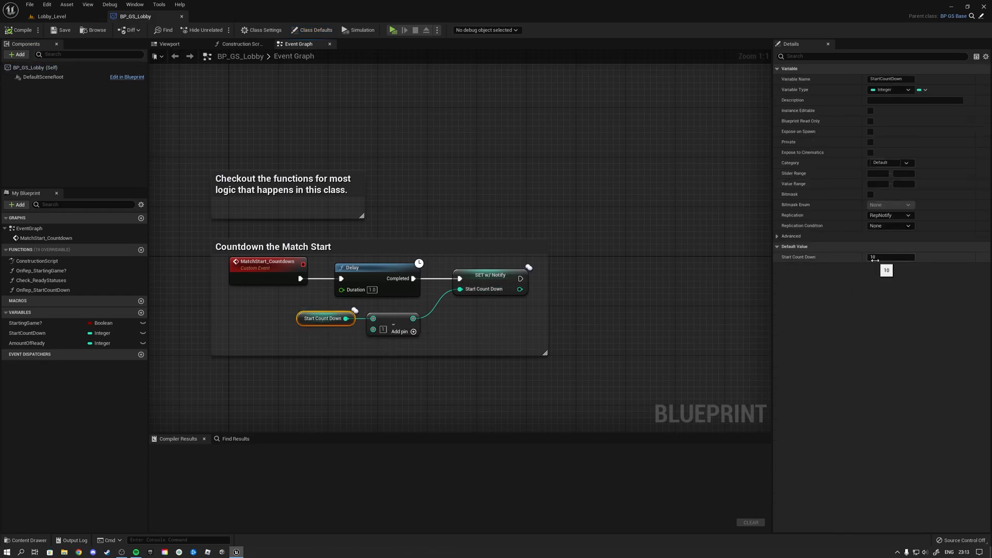
left_click(890, 257)
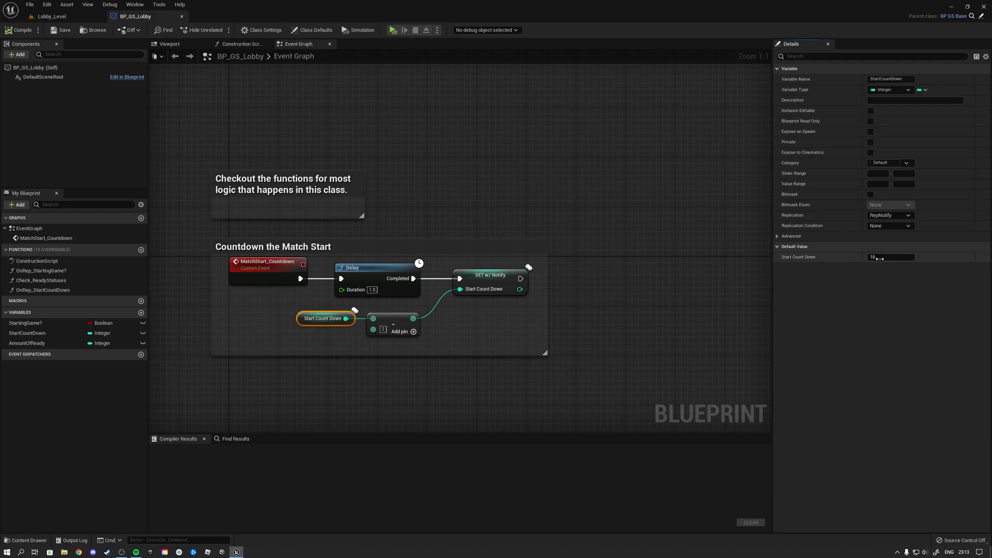
left_click(349, 375)
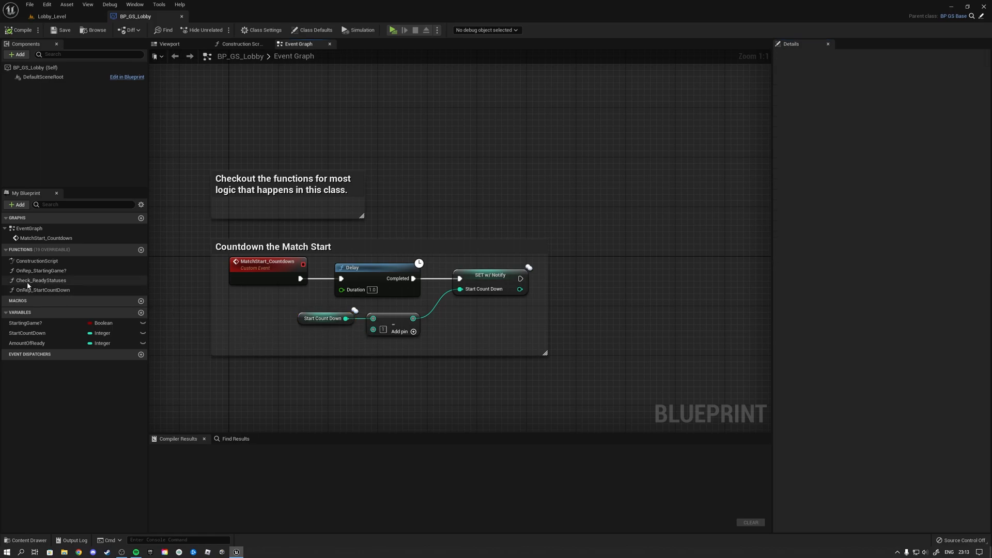
mouse_move(41, 280)
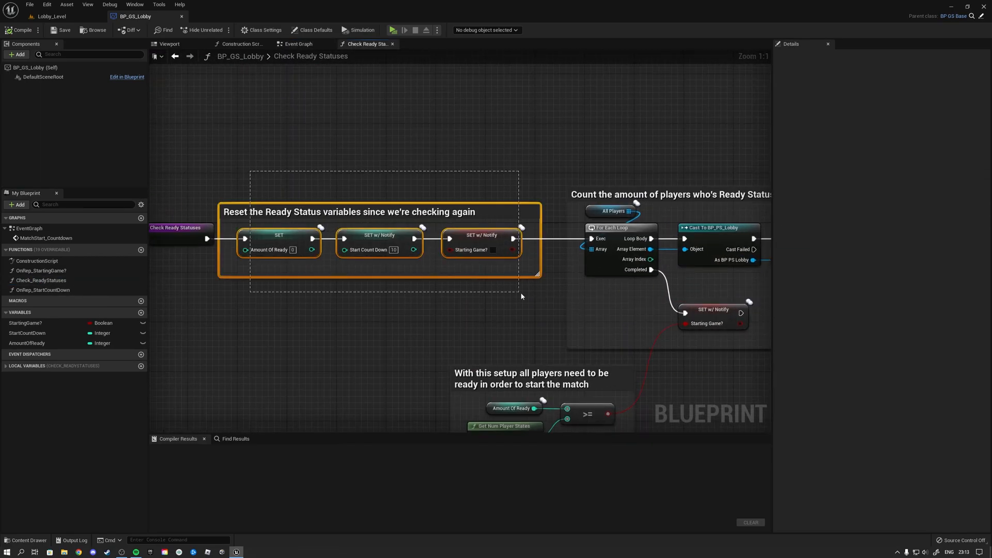
Review Check_ReadyStatuses, inspect the SET Start Count Down node, and close BP_GS_Lobby.
scroll("down", 3)
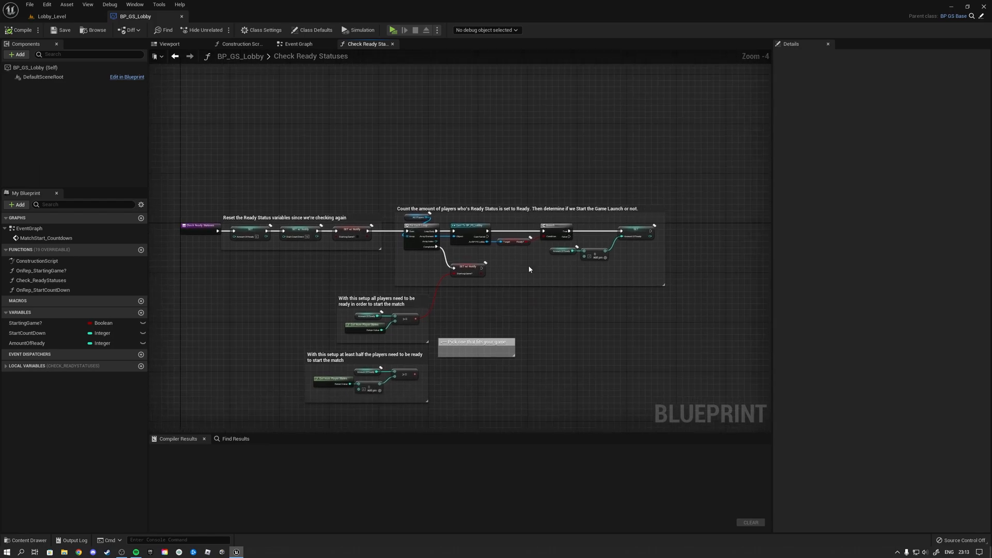
mouse_move(324, 274)
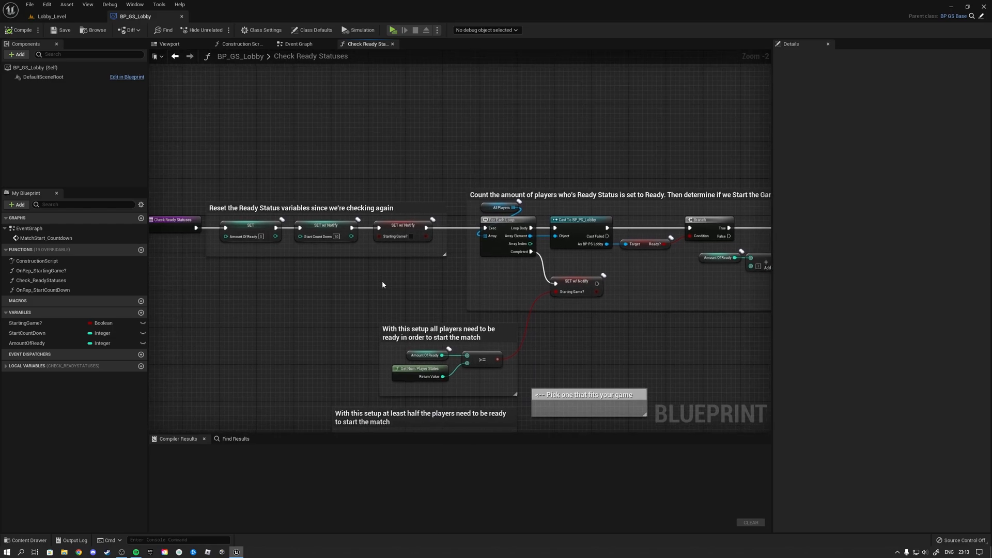
mouse_move(213, 277)
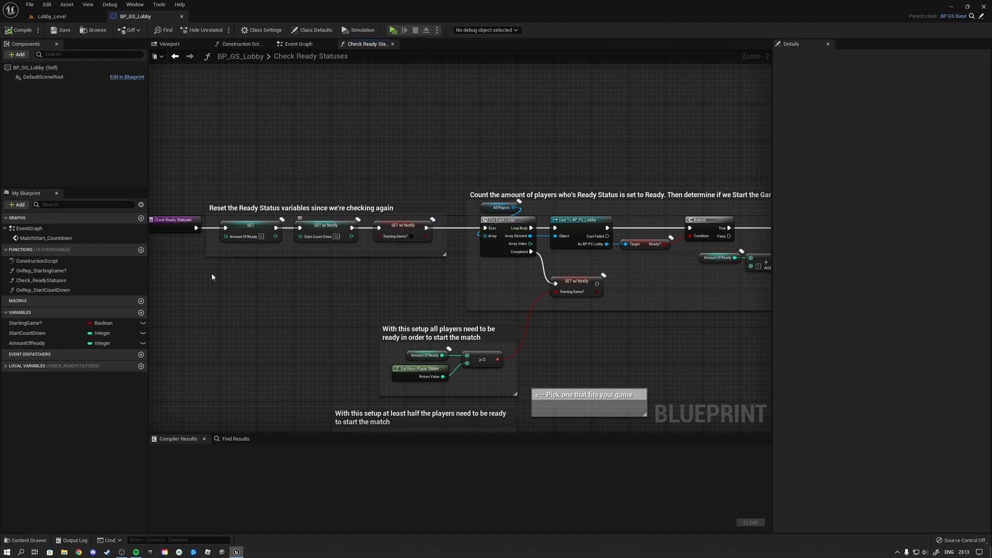
left_click(27, 333)
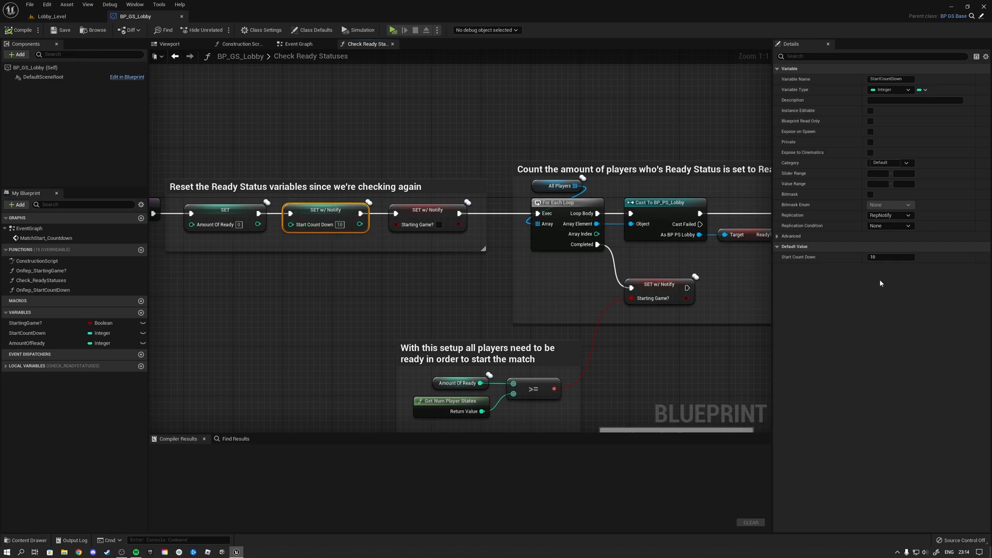
mouse_move(341, 230)
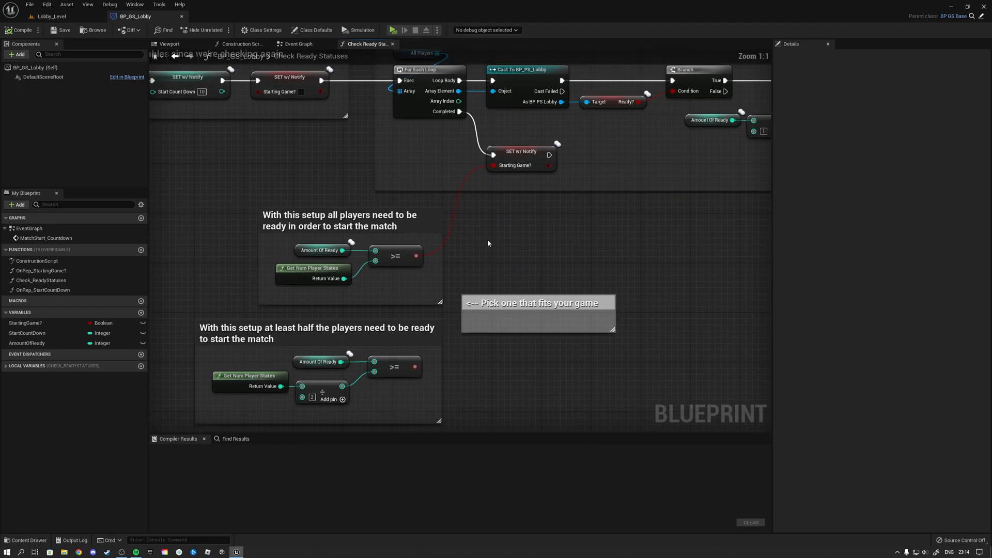
mouse_move(465, 232)
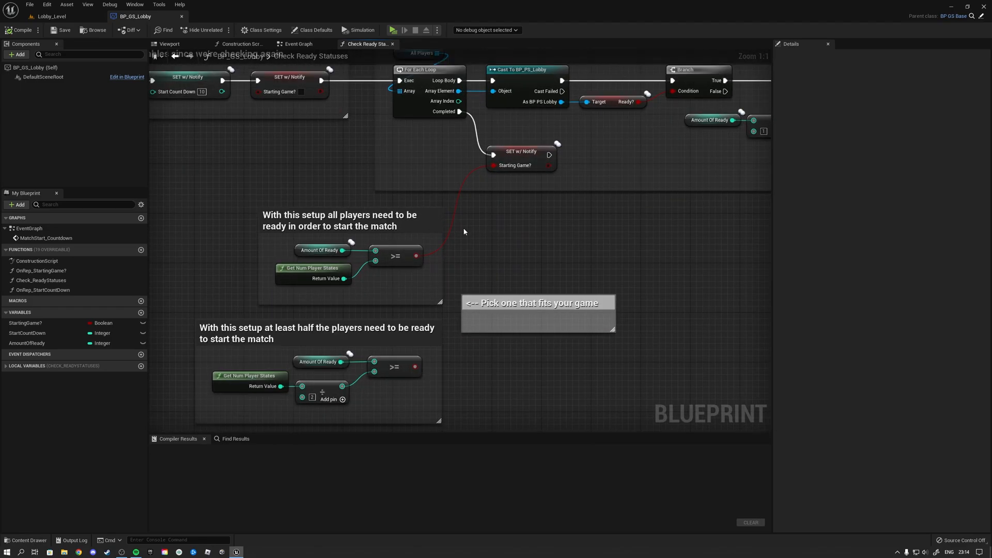
left_click(320, 250)
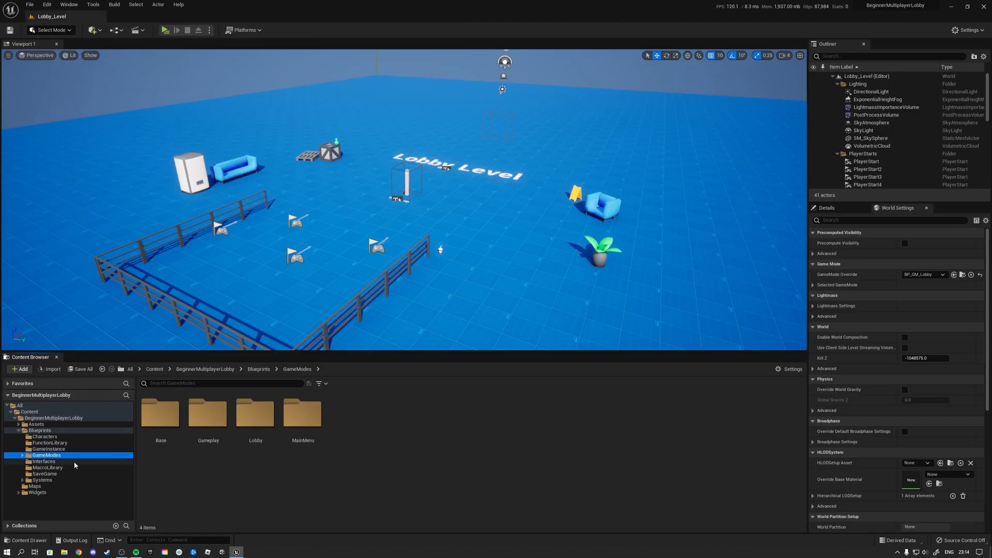
Create BP_Character_Engineer as a child of BP_Character_Base in Characters and open it.
left_click(44, 437)
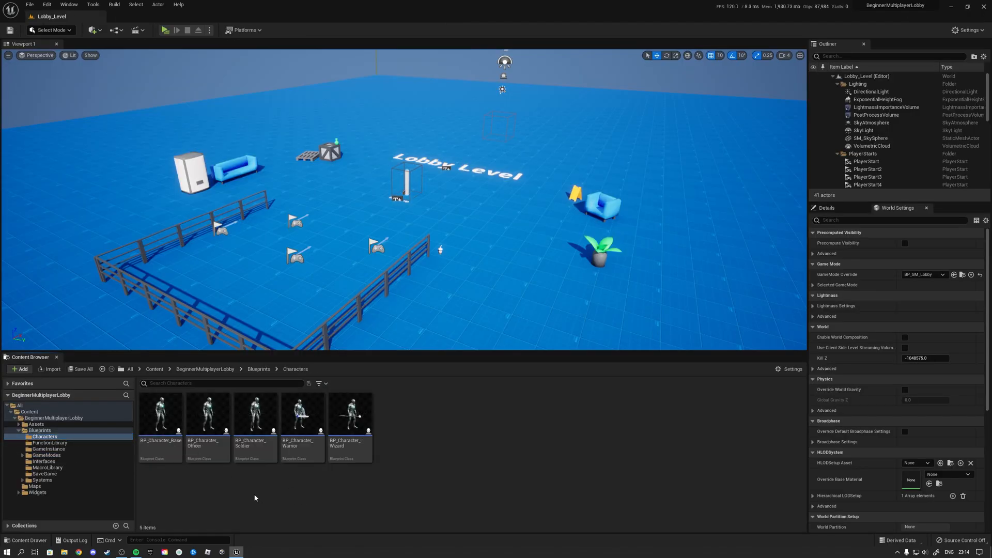
mouse_move(166, 476)
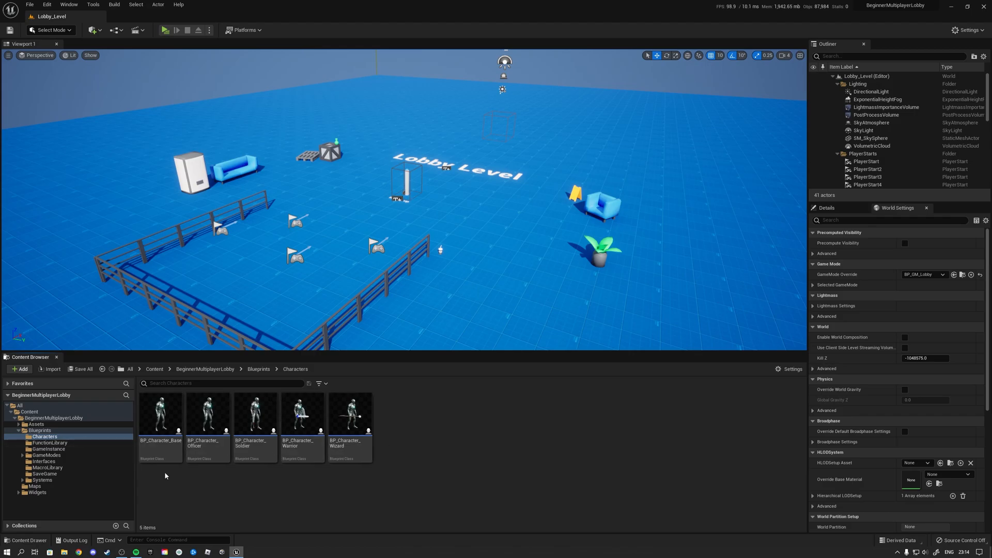
right_click(160, 415)
type("BP_Character_Engineer")
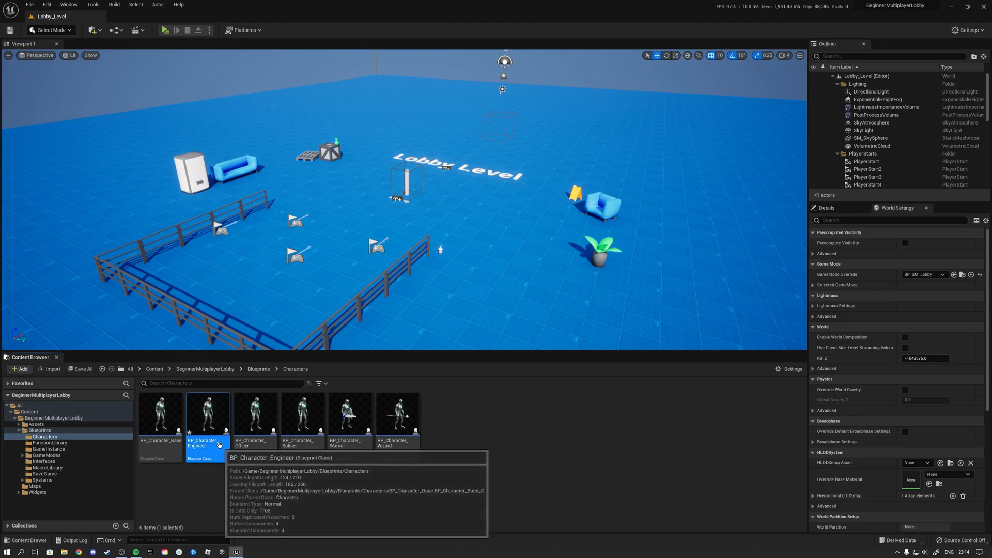
double_click(208, 417)
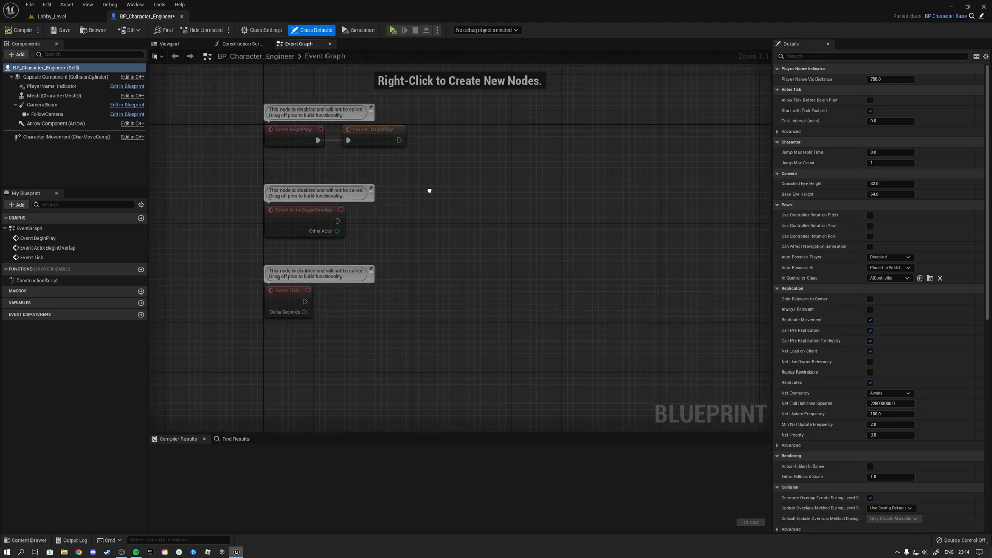
Close the BP_Character_Engineer tab and return to the Lobby_Level editor.
left_click(166, 43)
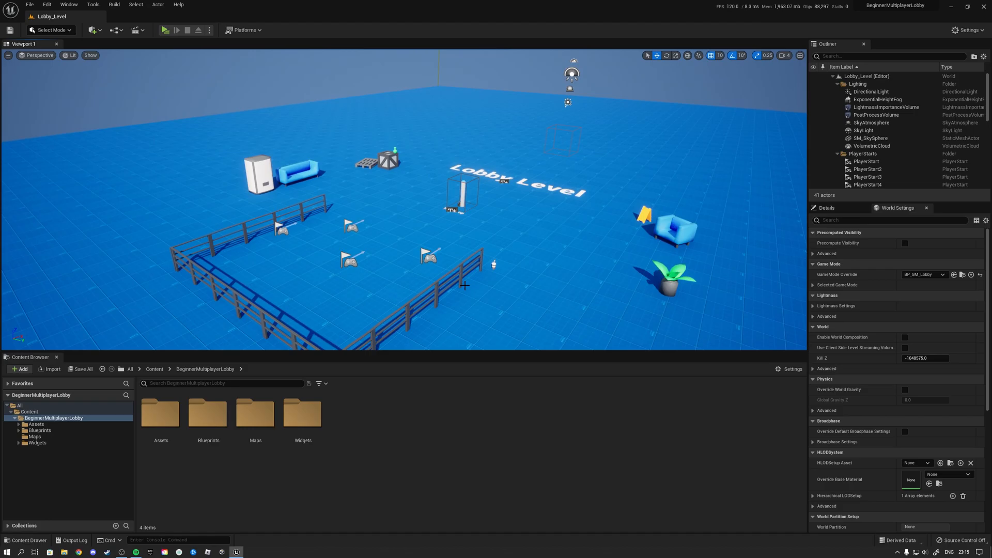
mouse_move(462, 279)
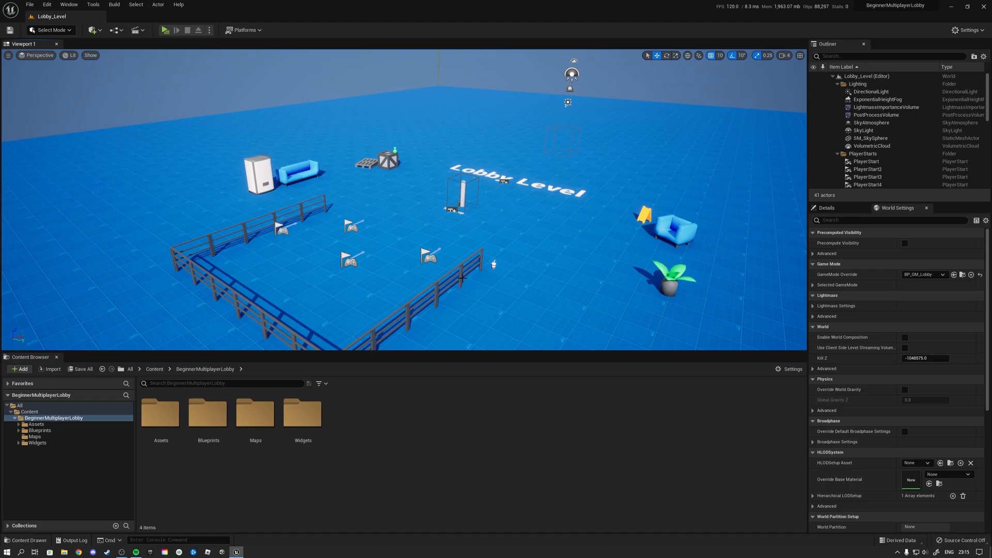